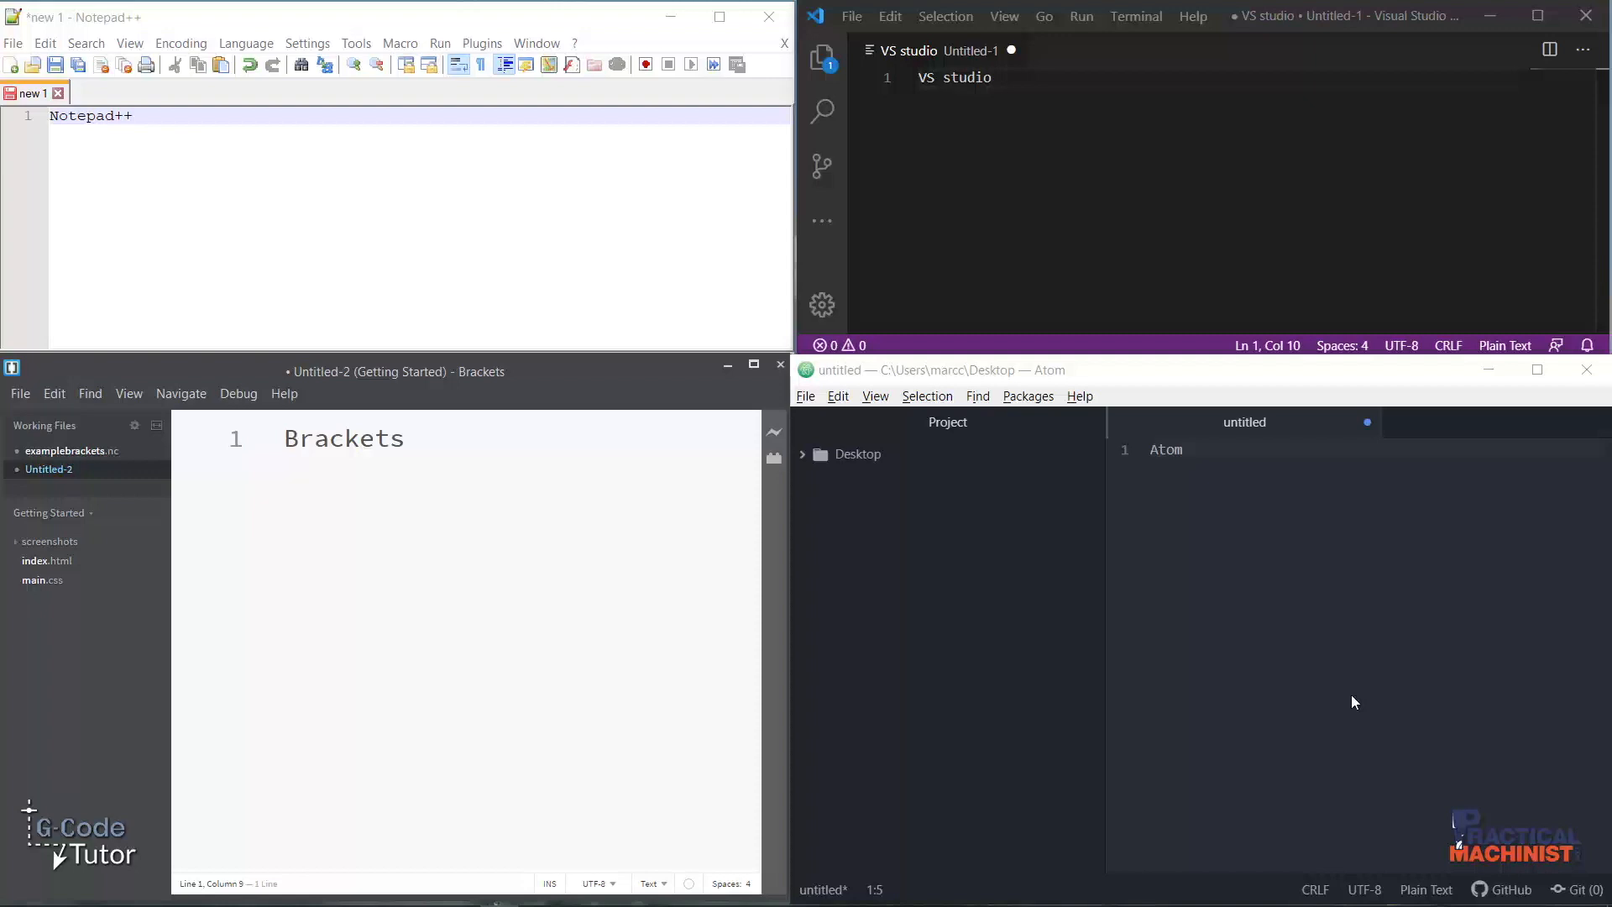
{"action": "mouse_move", "coordinate": [1260, 725]}
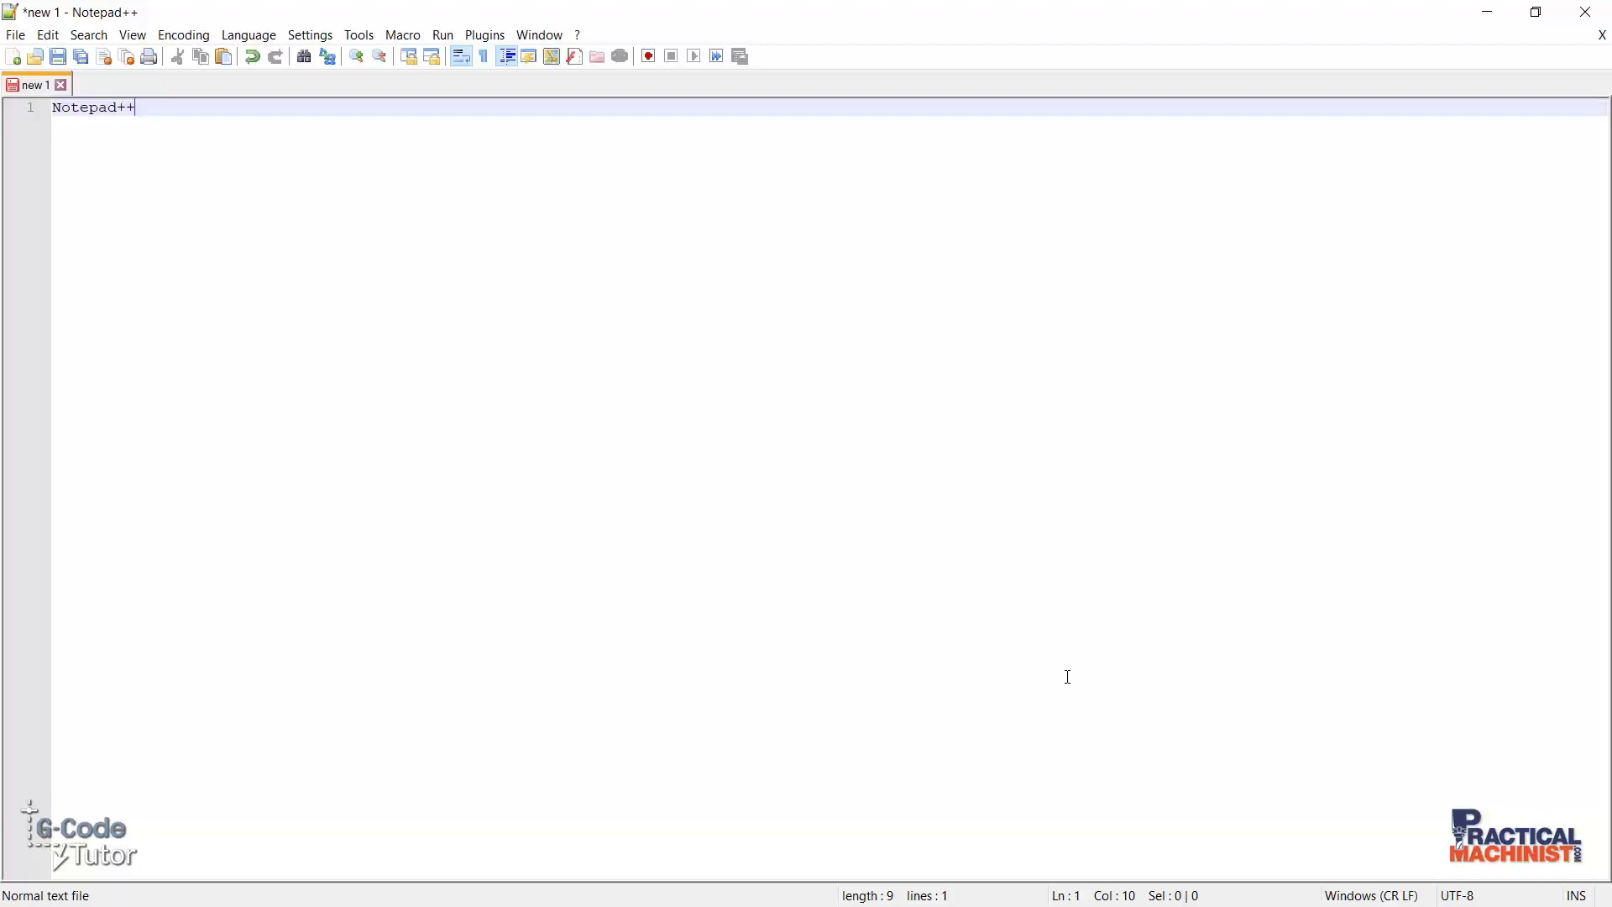
{"action": "mouse_move", "coordinate": [838, 423]}
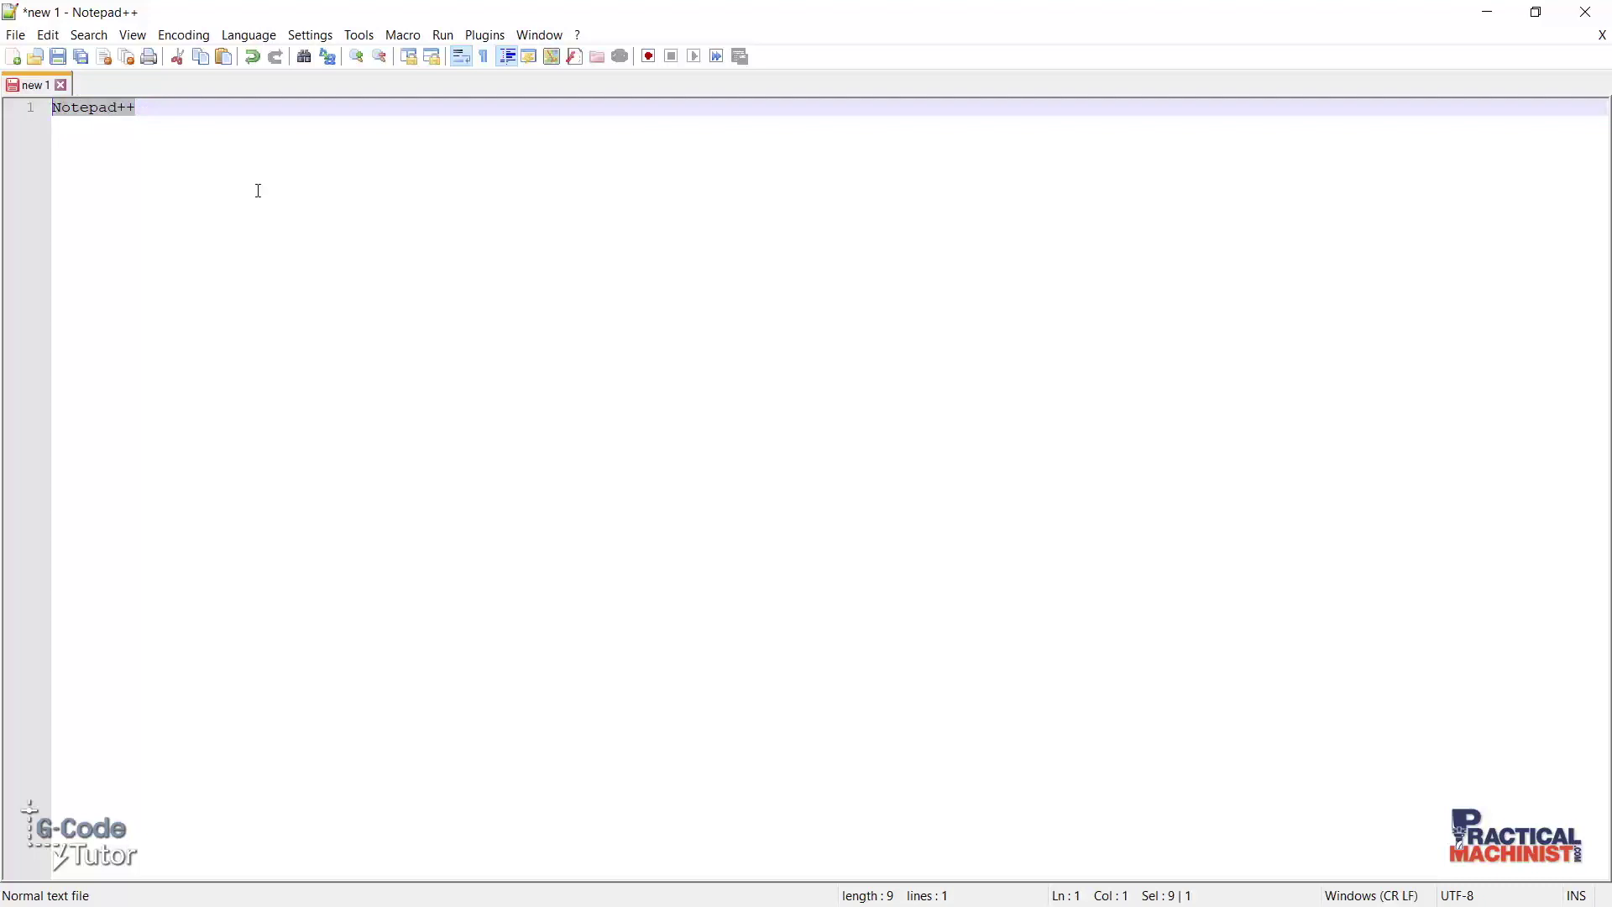
- Import the gcode XML file as a user-defined language via Language > Define your language
{"action": "left_click", "coordinate": [249, 33]}
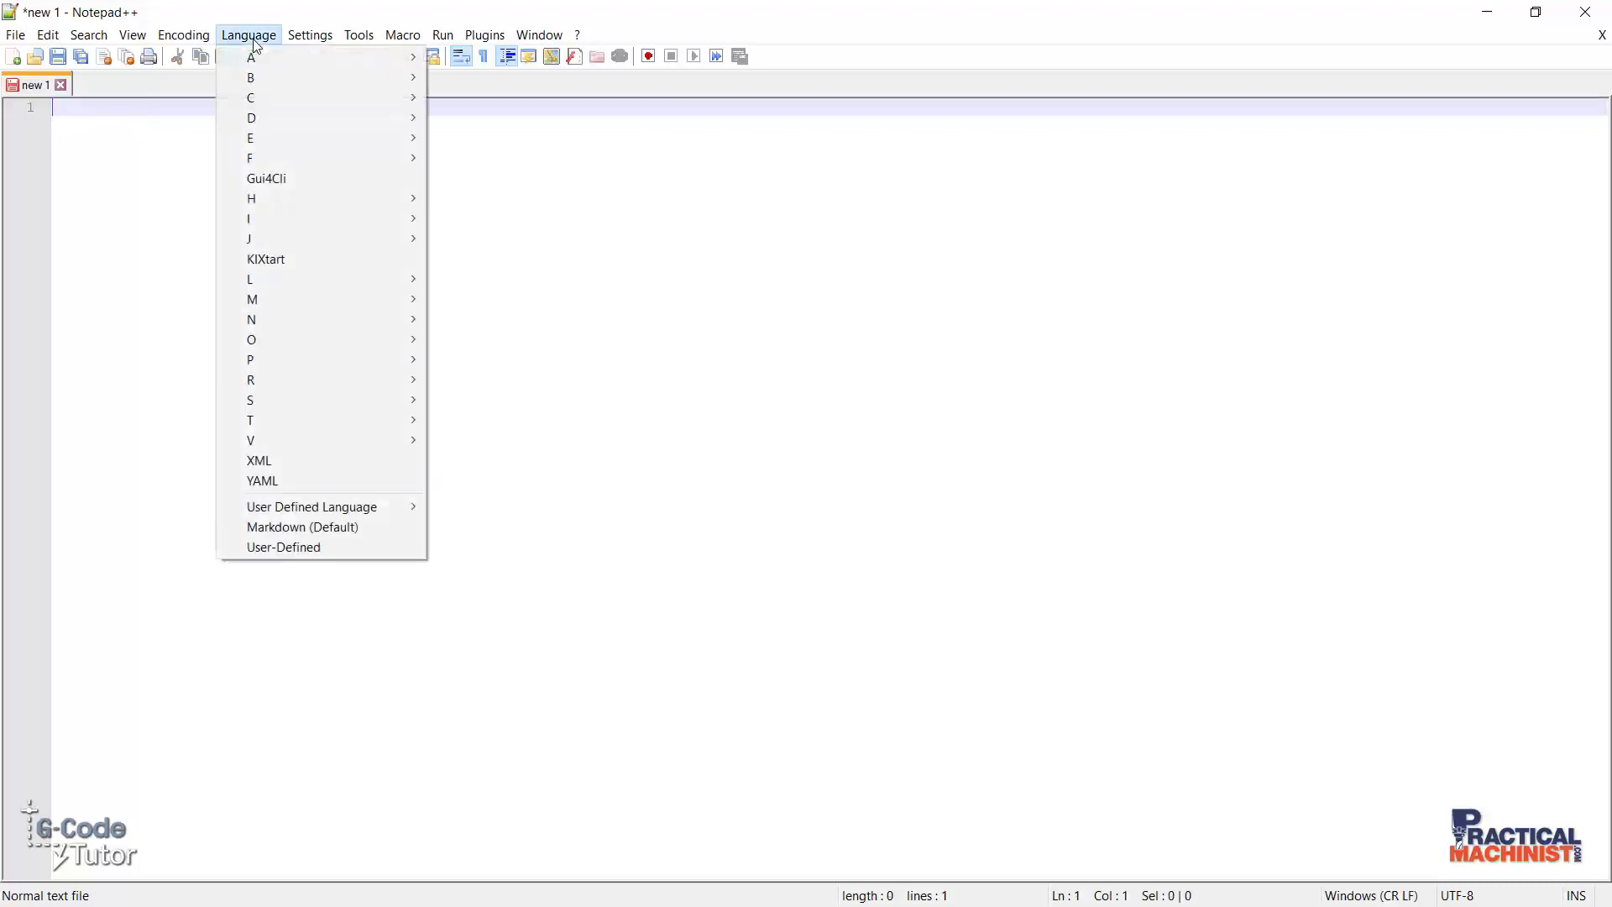
{"action": "mouse_move", "coordinate": [312, 507]}
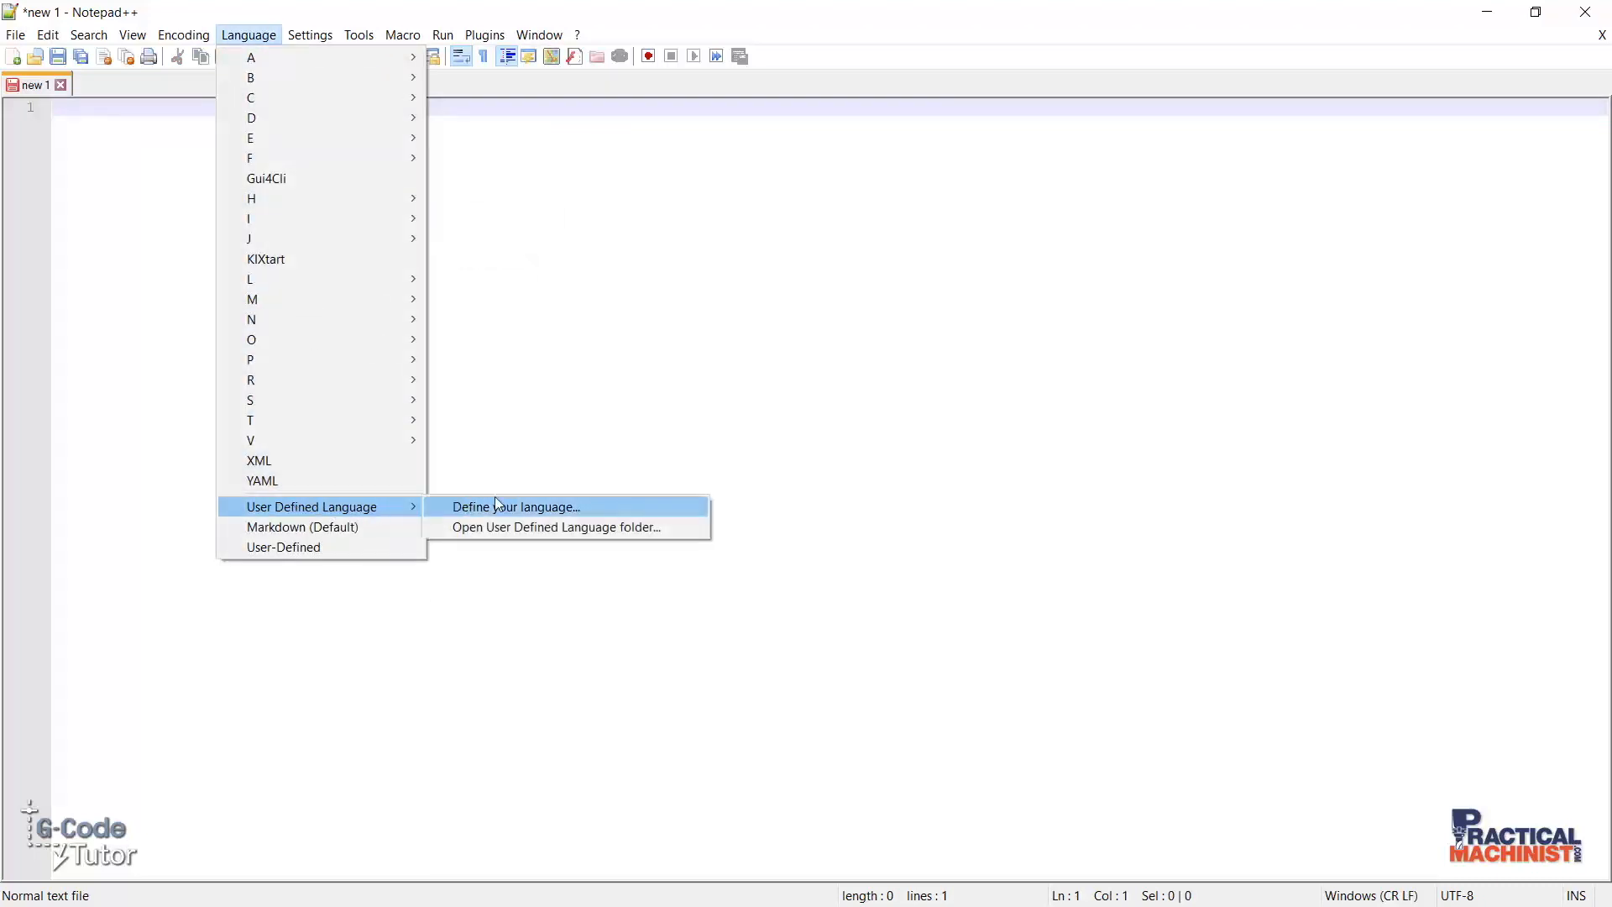
{"action": "left_click", "coordinate": [517, 507]}
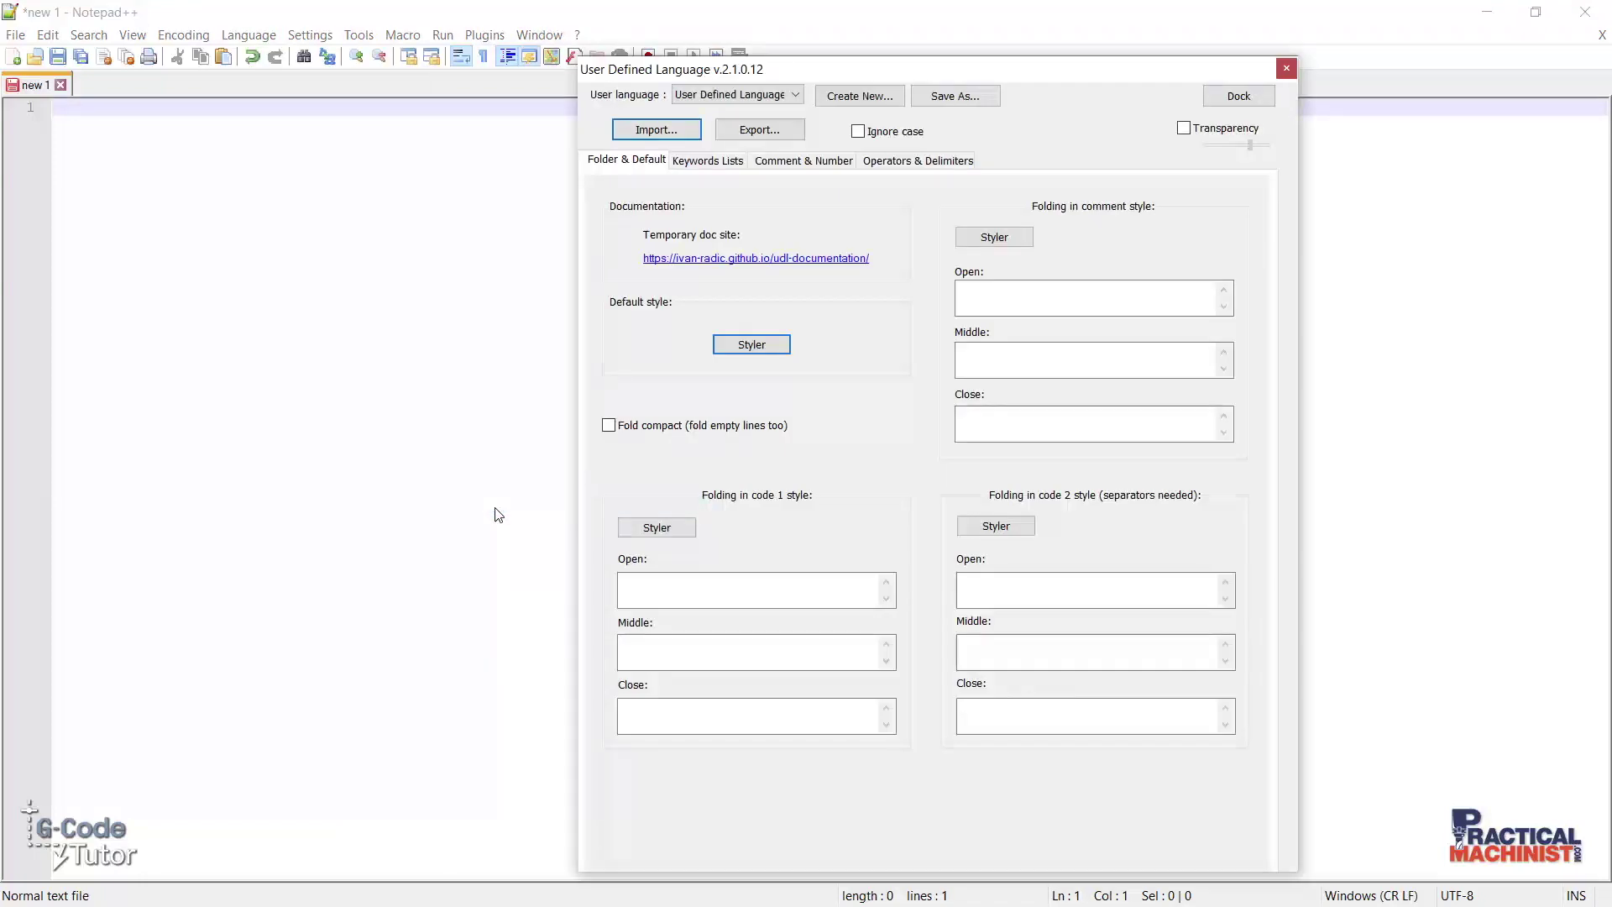
{"action": "mouse_move", "coordinate": [796, 324]}
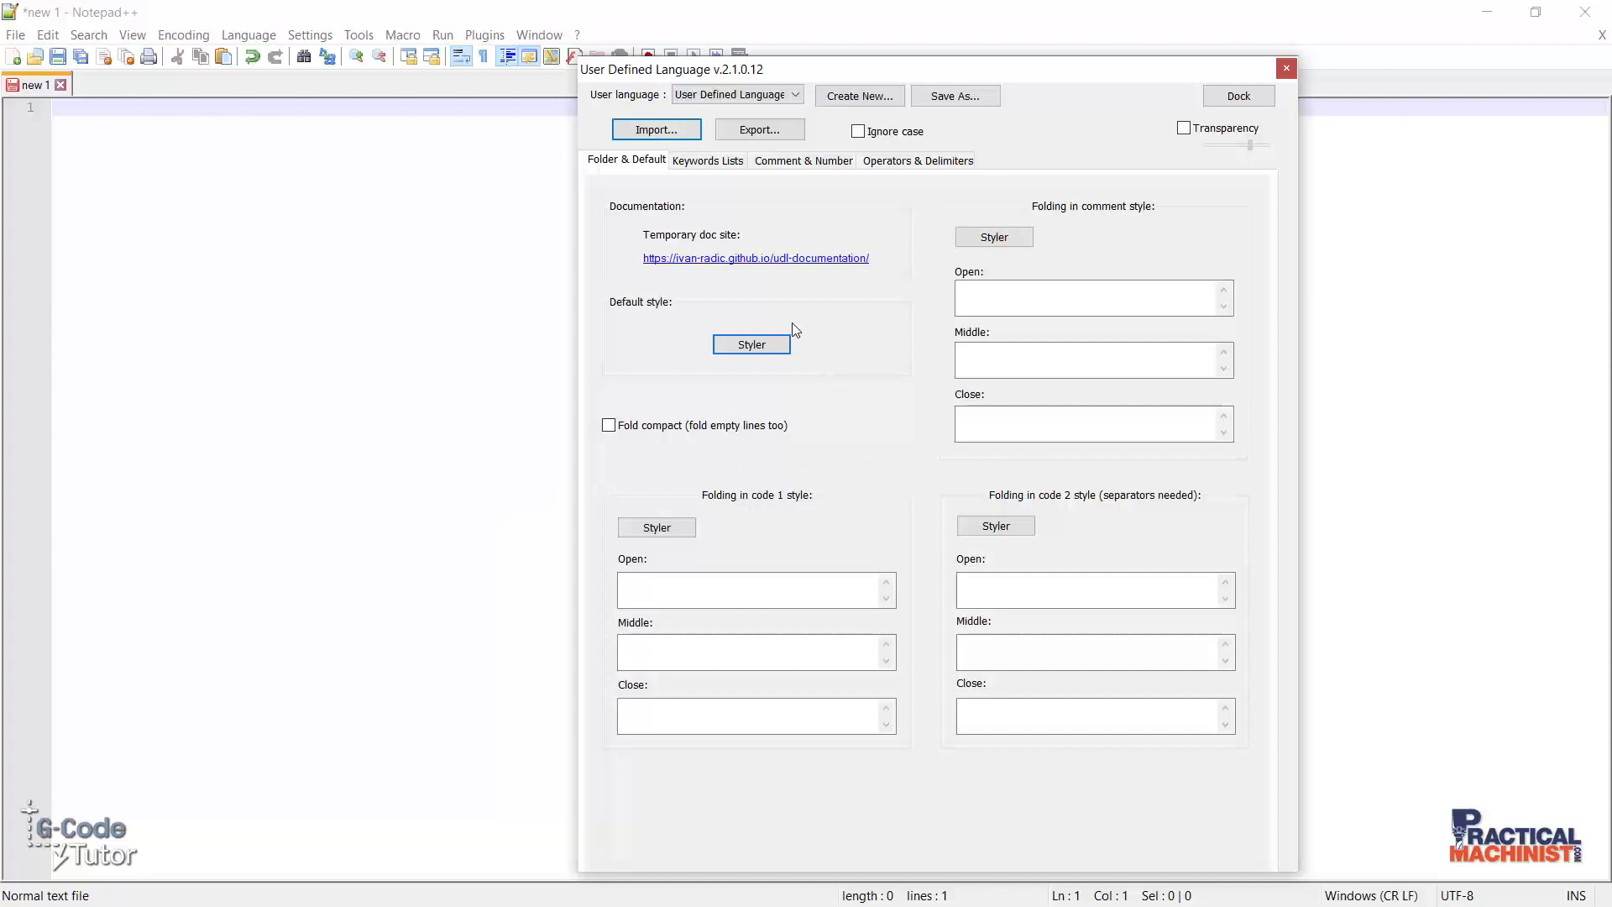
{"action": "left_click", "coordinate": [656, 129]}
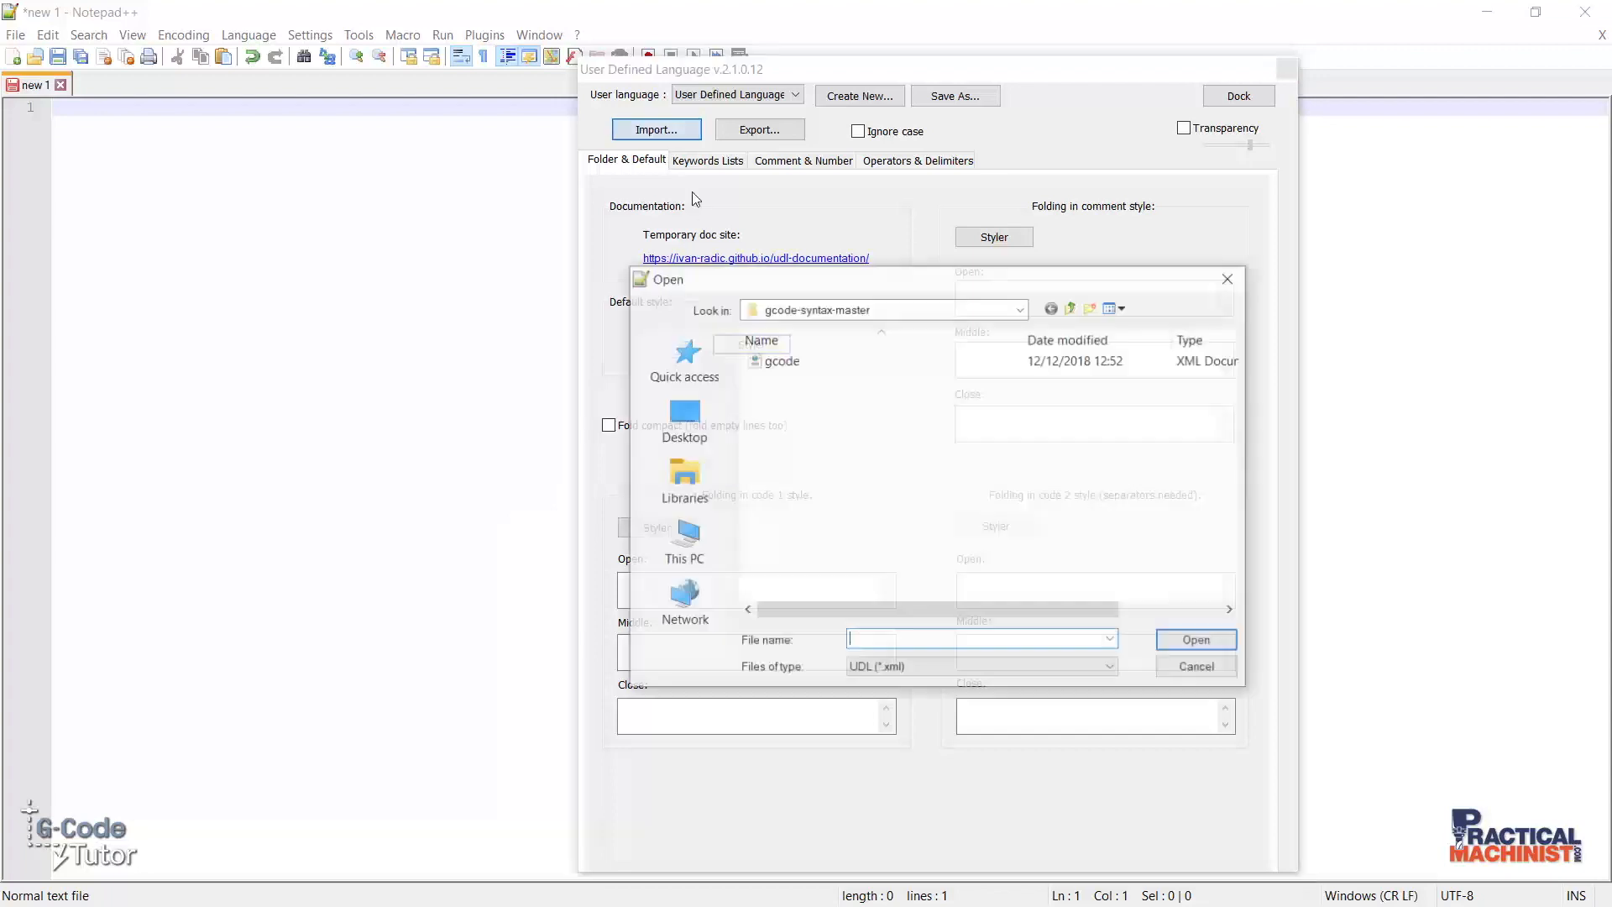
{"action": "left_click", "coordinate": [1195, 638]}
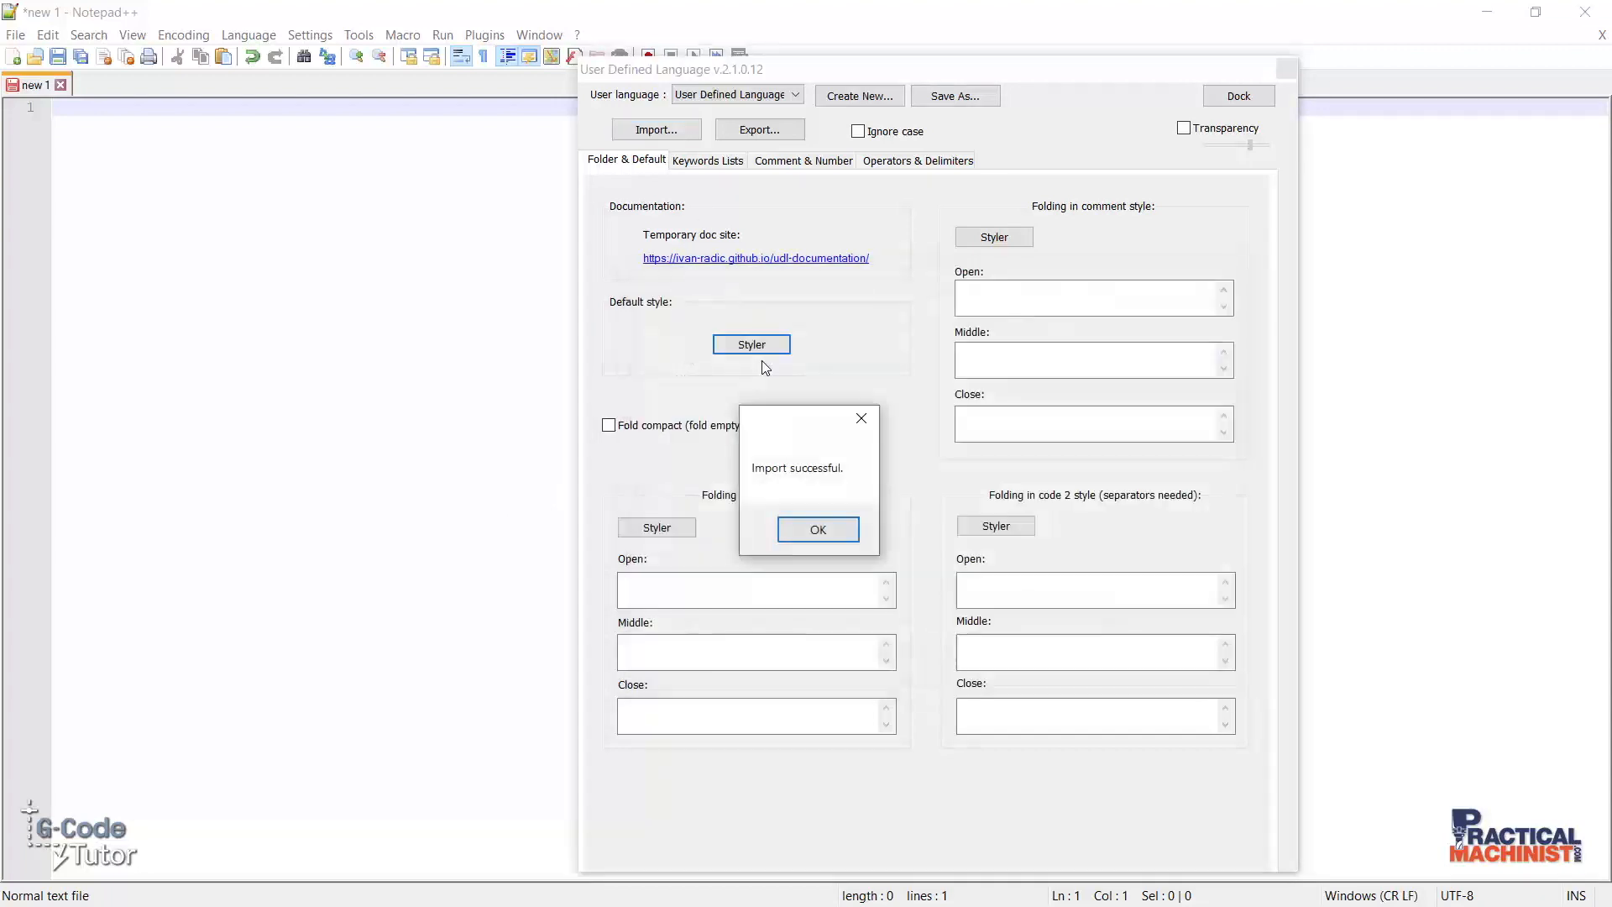
{"action": "left_click", "coordinate": [818, 529]}
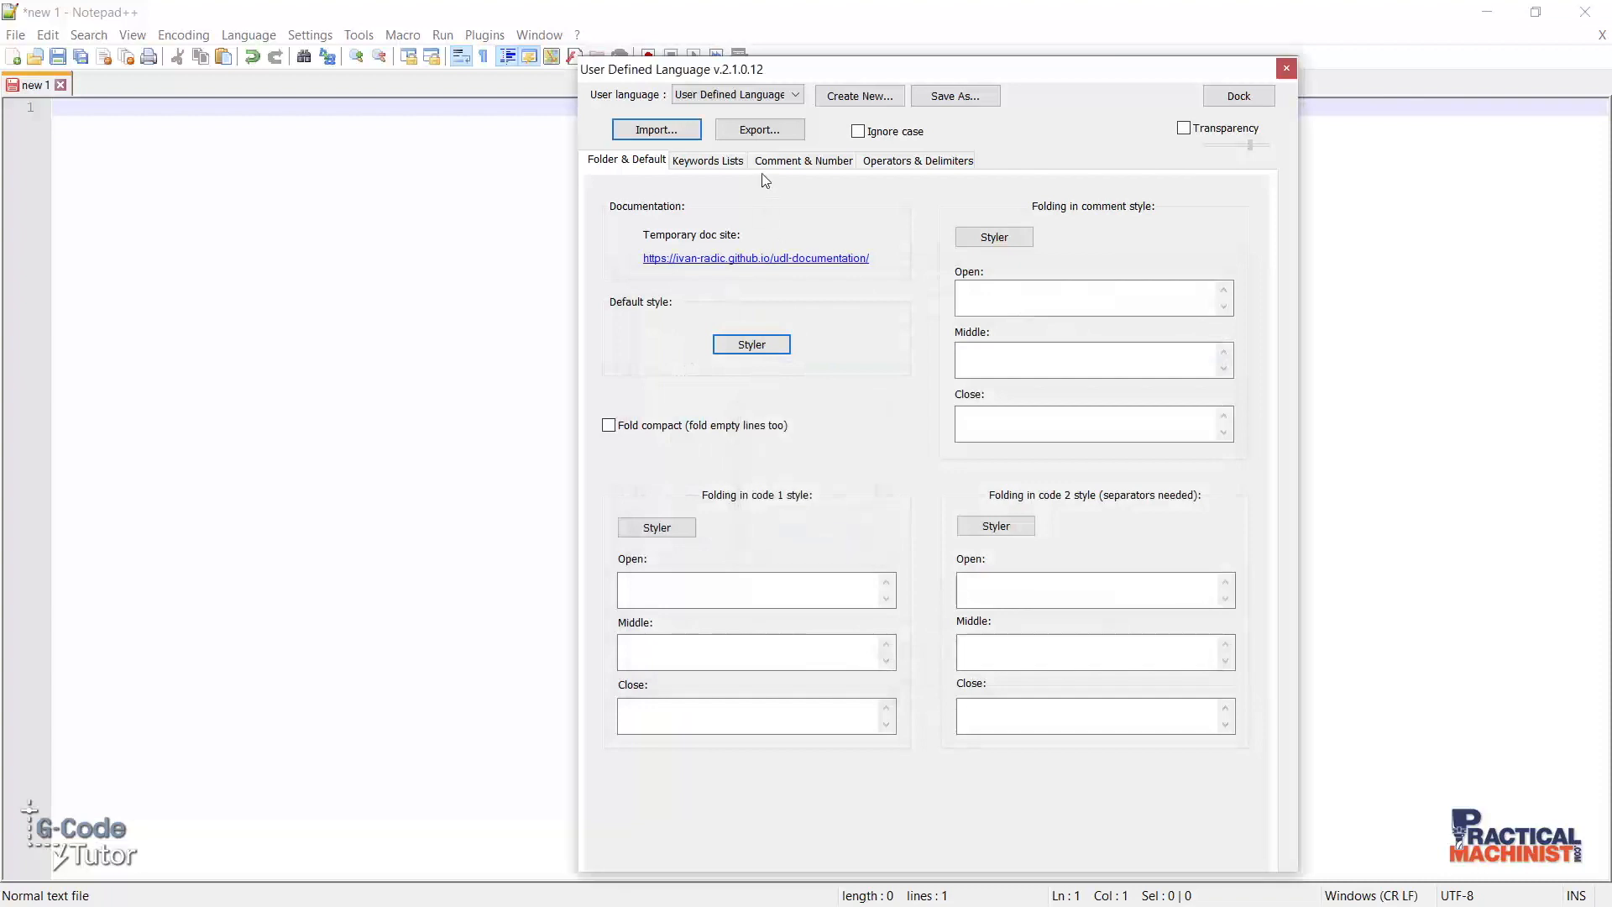
{"action": "left_click", "coordinate": [1286, 67]}
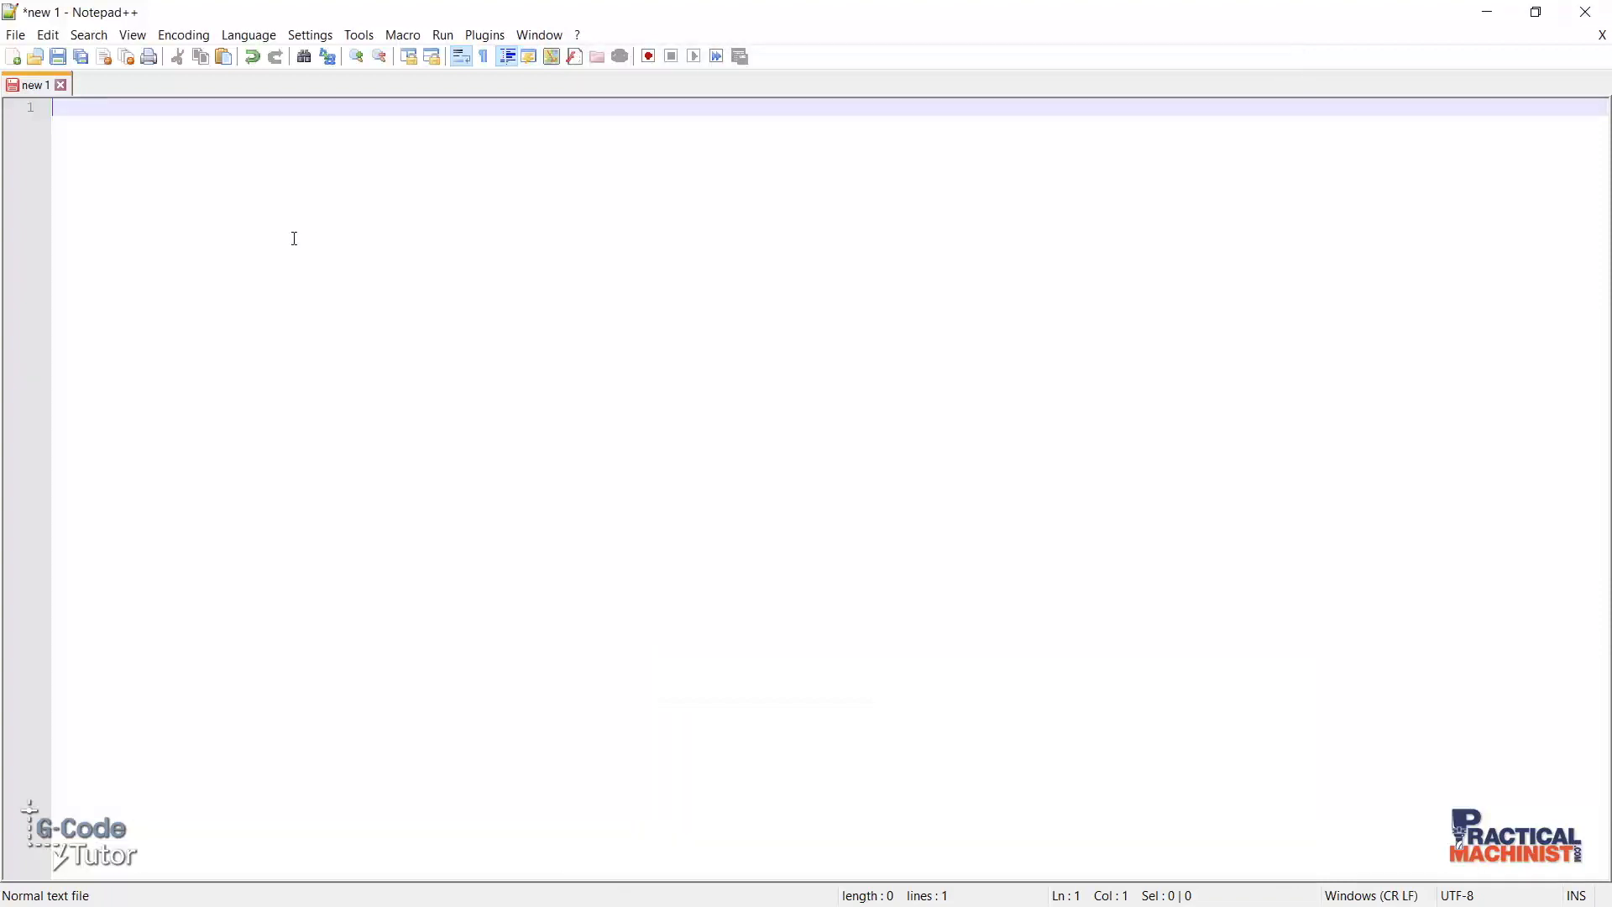
- Paste the 19-line G-code program and save it as new.nc so gcode colouring applies
{"action": "left_click", "coordinate": [248, 34]}
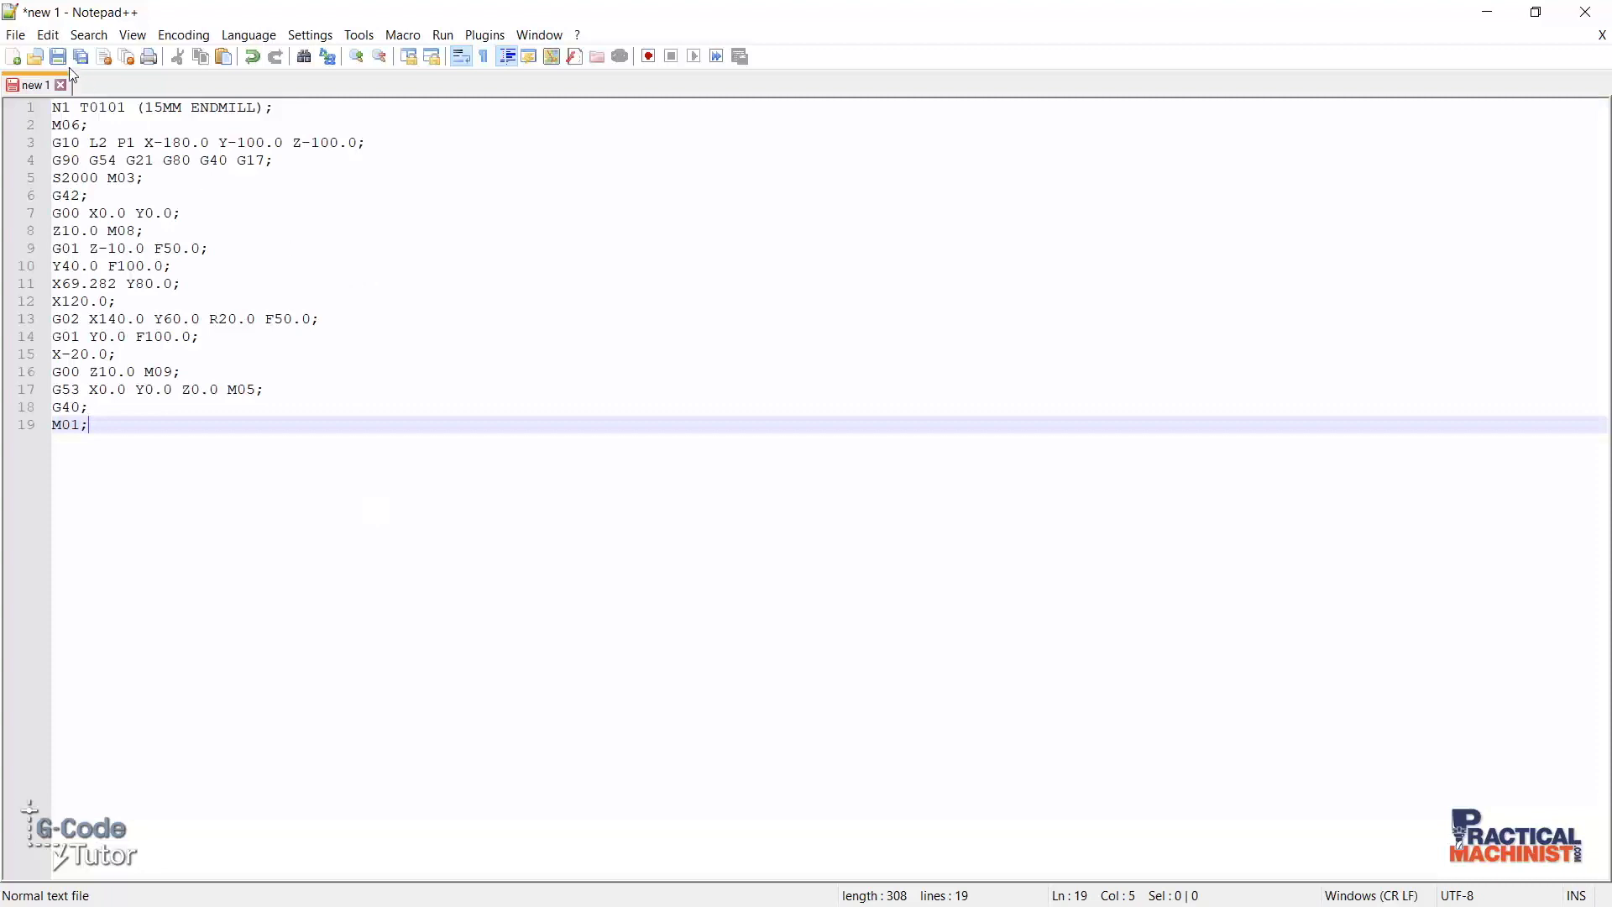
{"action": "mouse_move", "coordinate": [14, 33]}
{"action": "type", "text": "new .nc"}
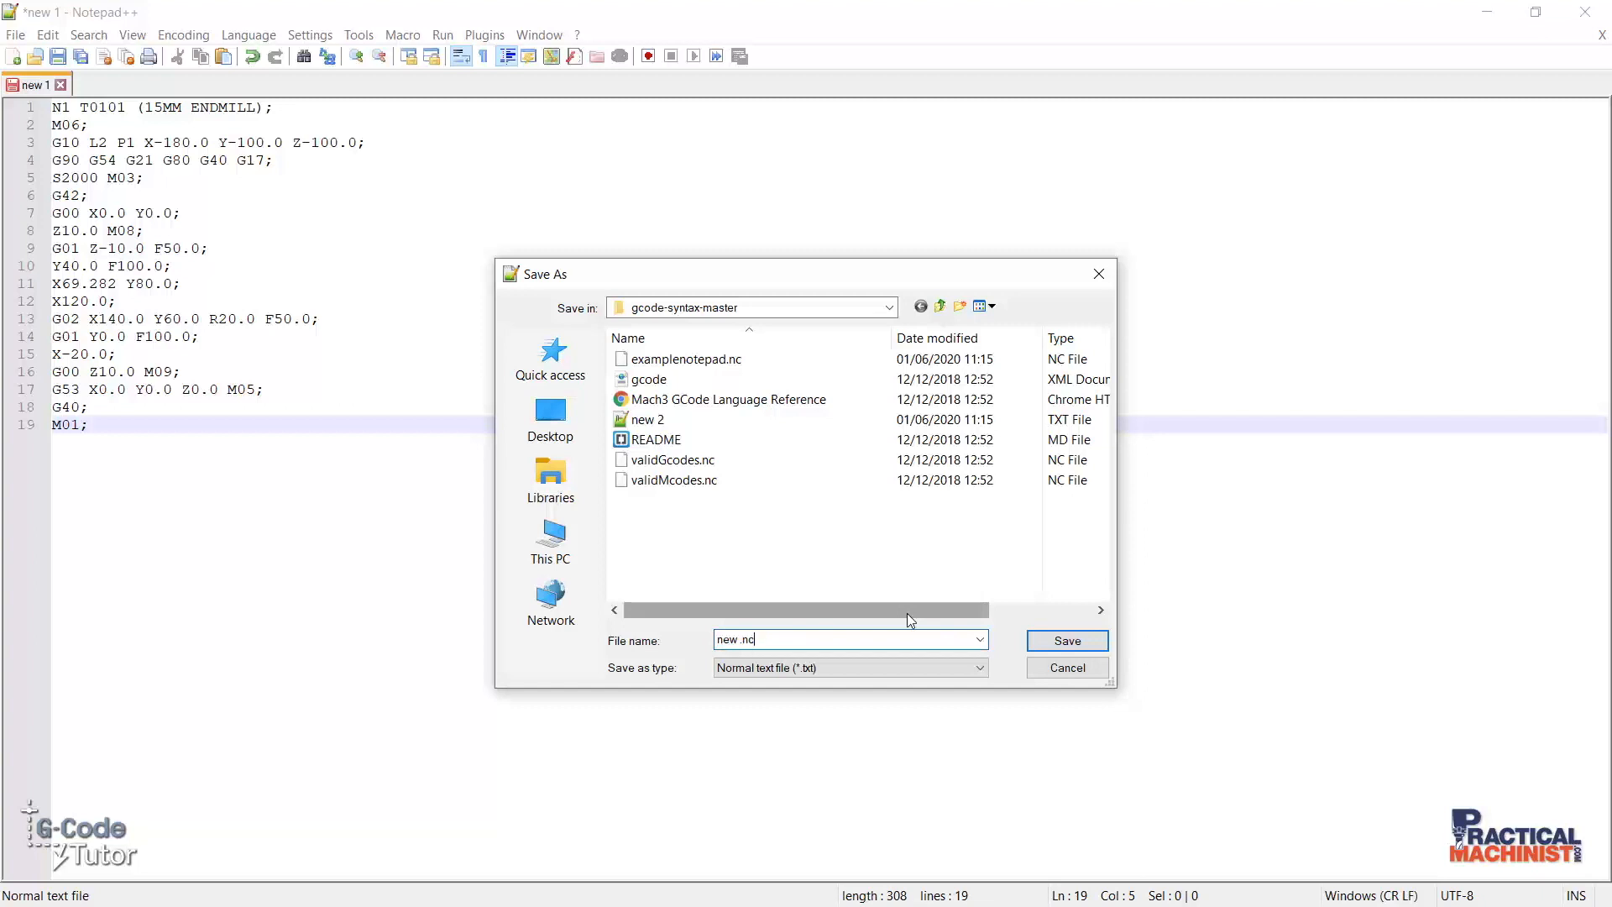
{"action": "left_click", "coordinate": [1068, 642]}
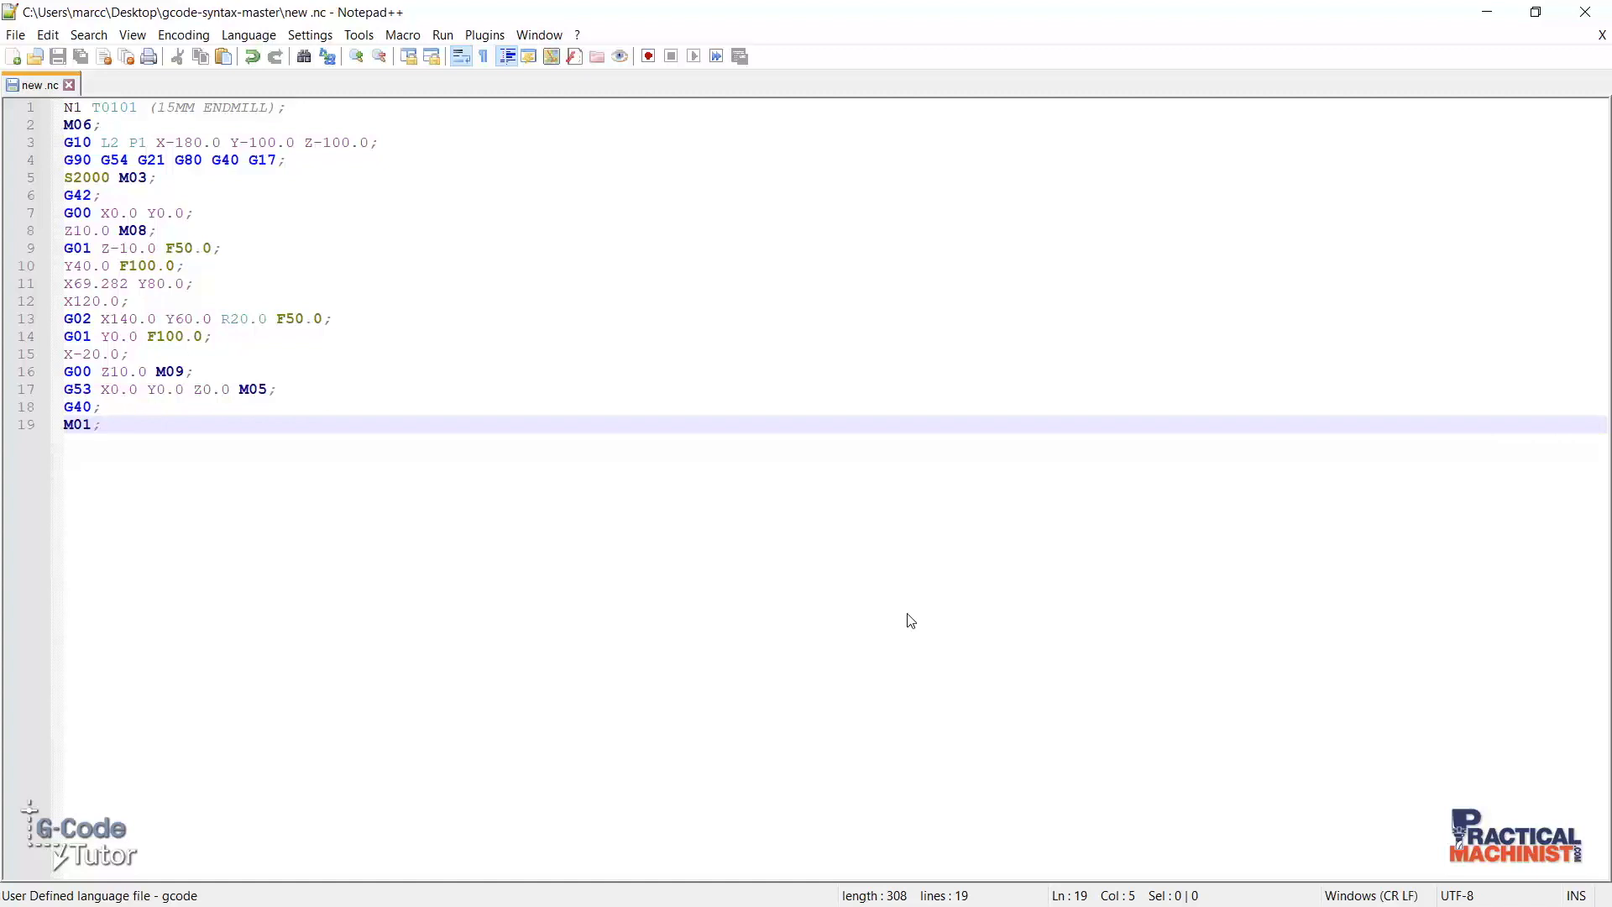
{"action": "left_click", "coordinate": [99, 424]}
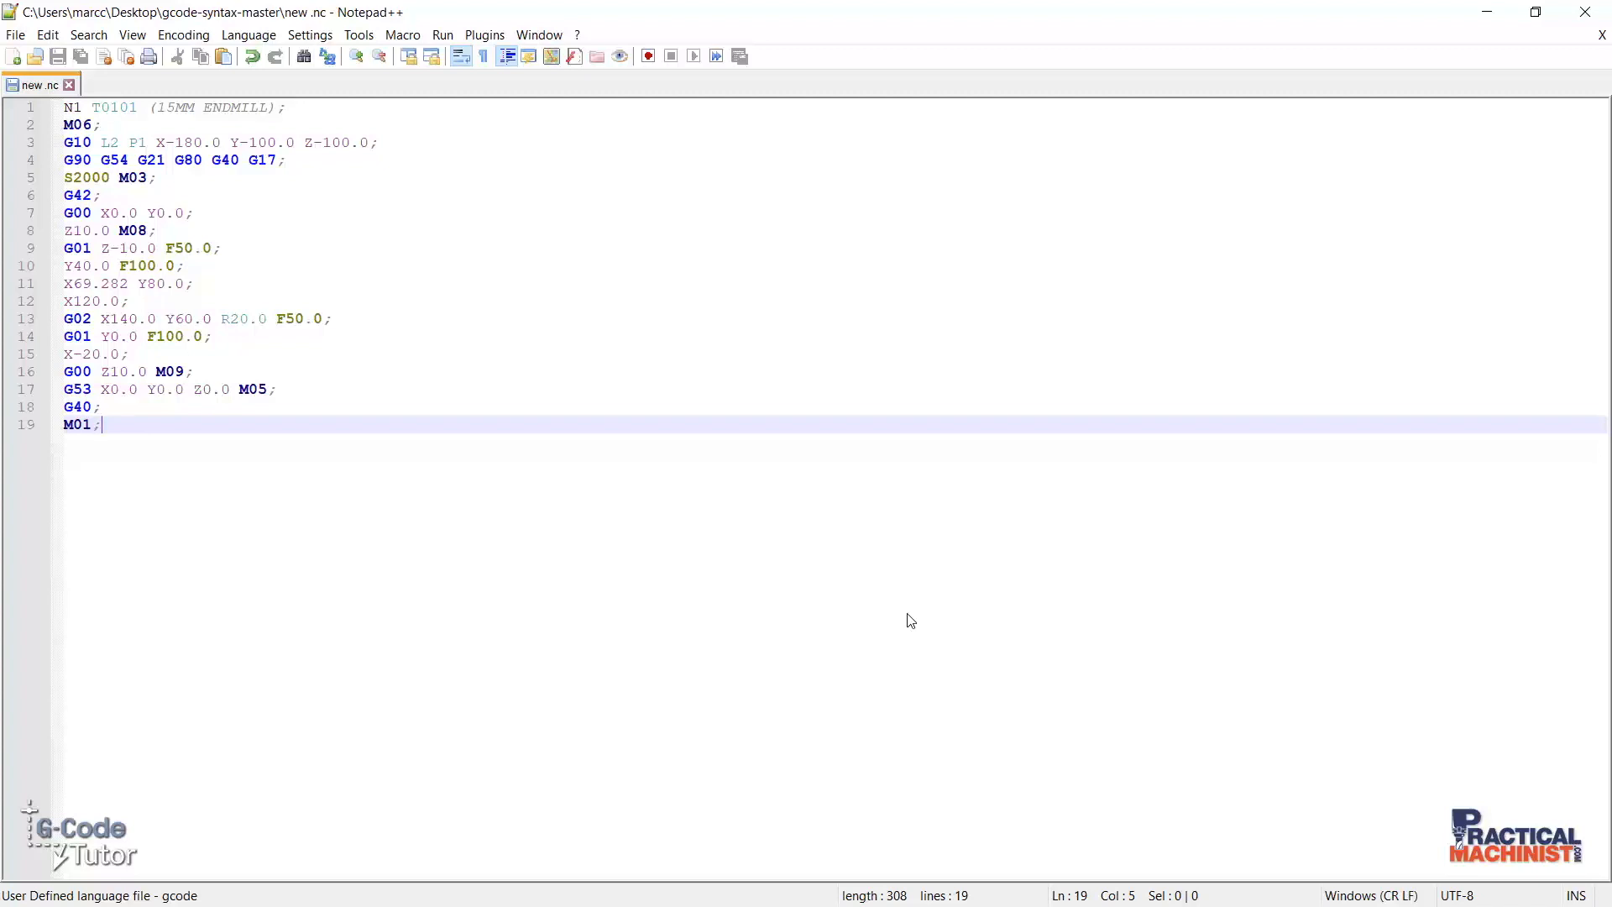
{"action": "mouse_move", "coordinate": [1071, 436]}
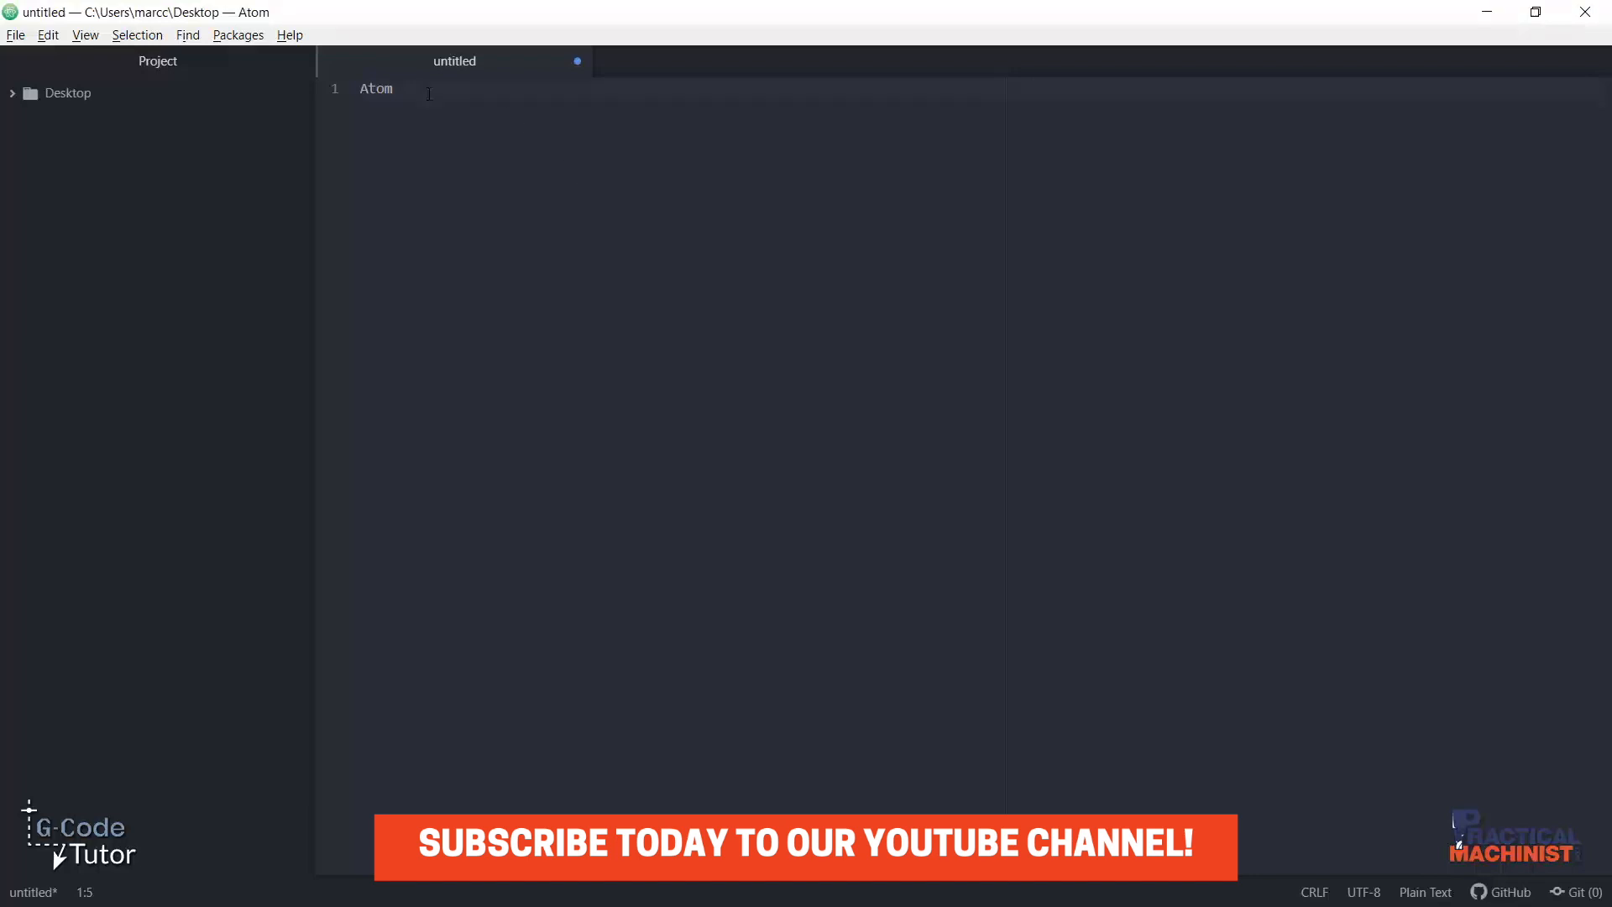
- Put the G-code program starting 'N1 T0101 (15MM ENDMILL);' into Atom's untitled tab as plain text
{"action": "type", "text": "N1 T0101 (15MM ENDMILL);"}
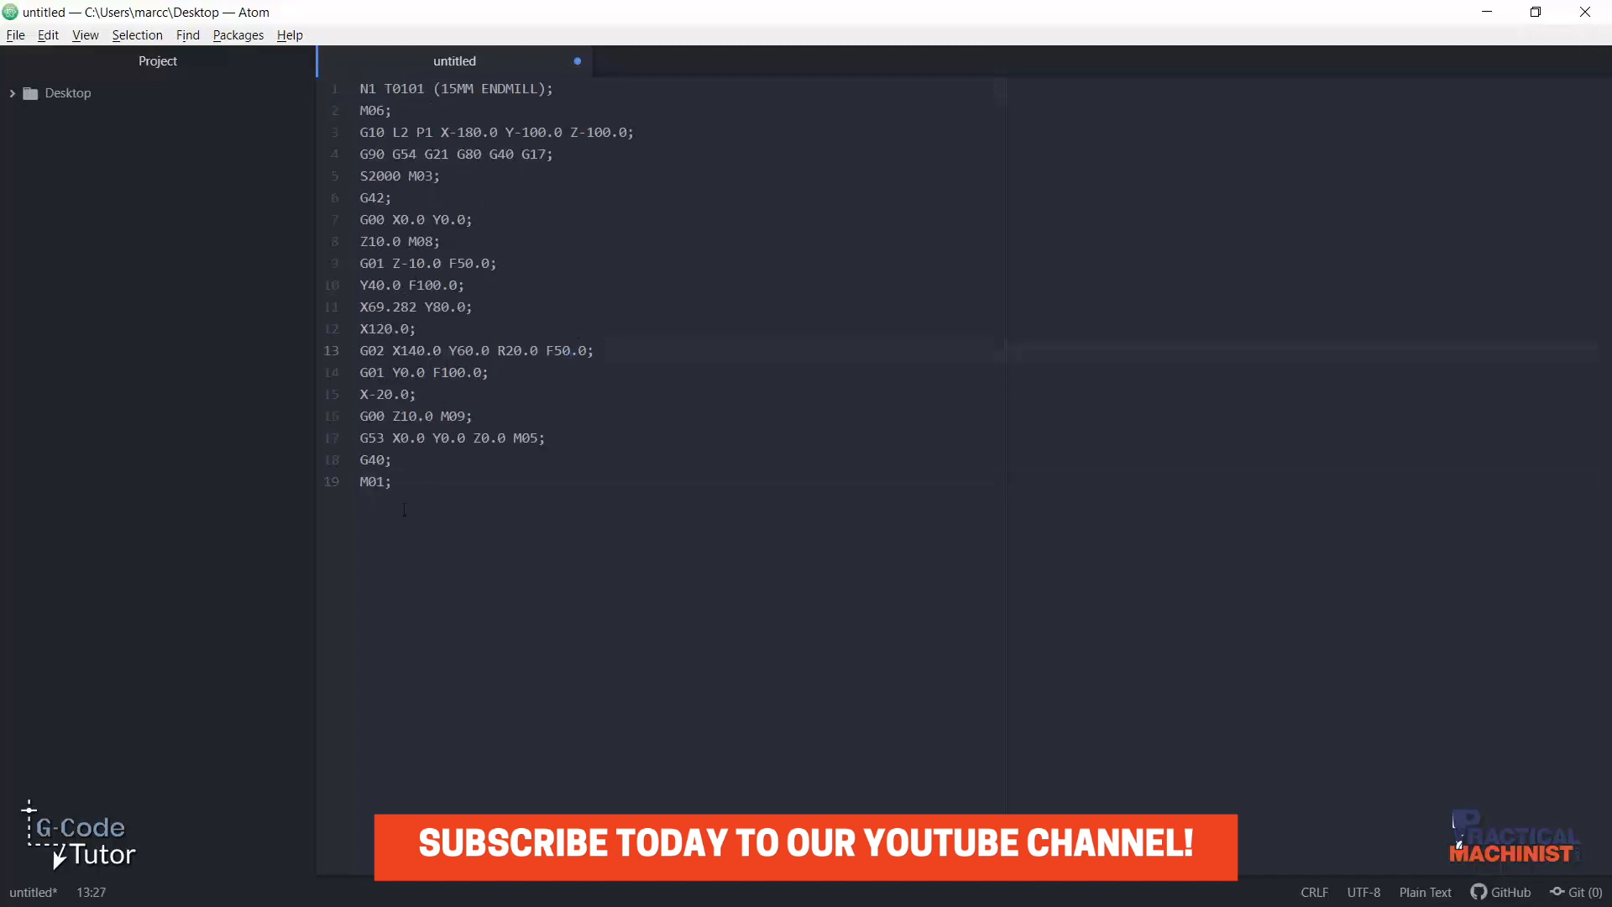
{"action": "left_click", "coordinate": [393, 480]}
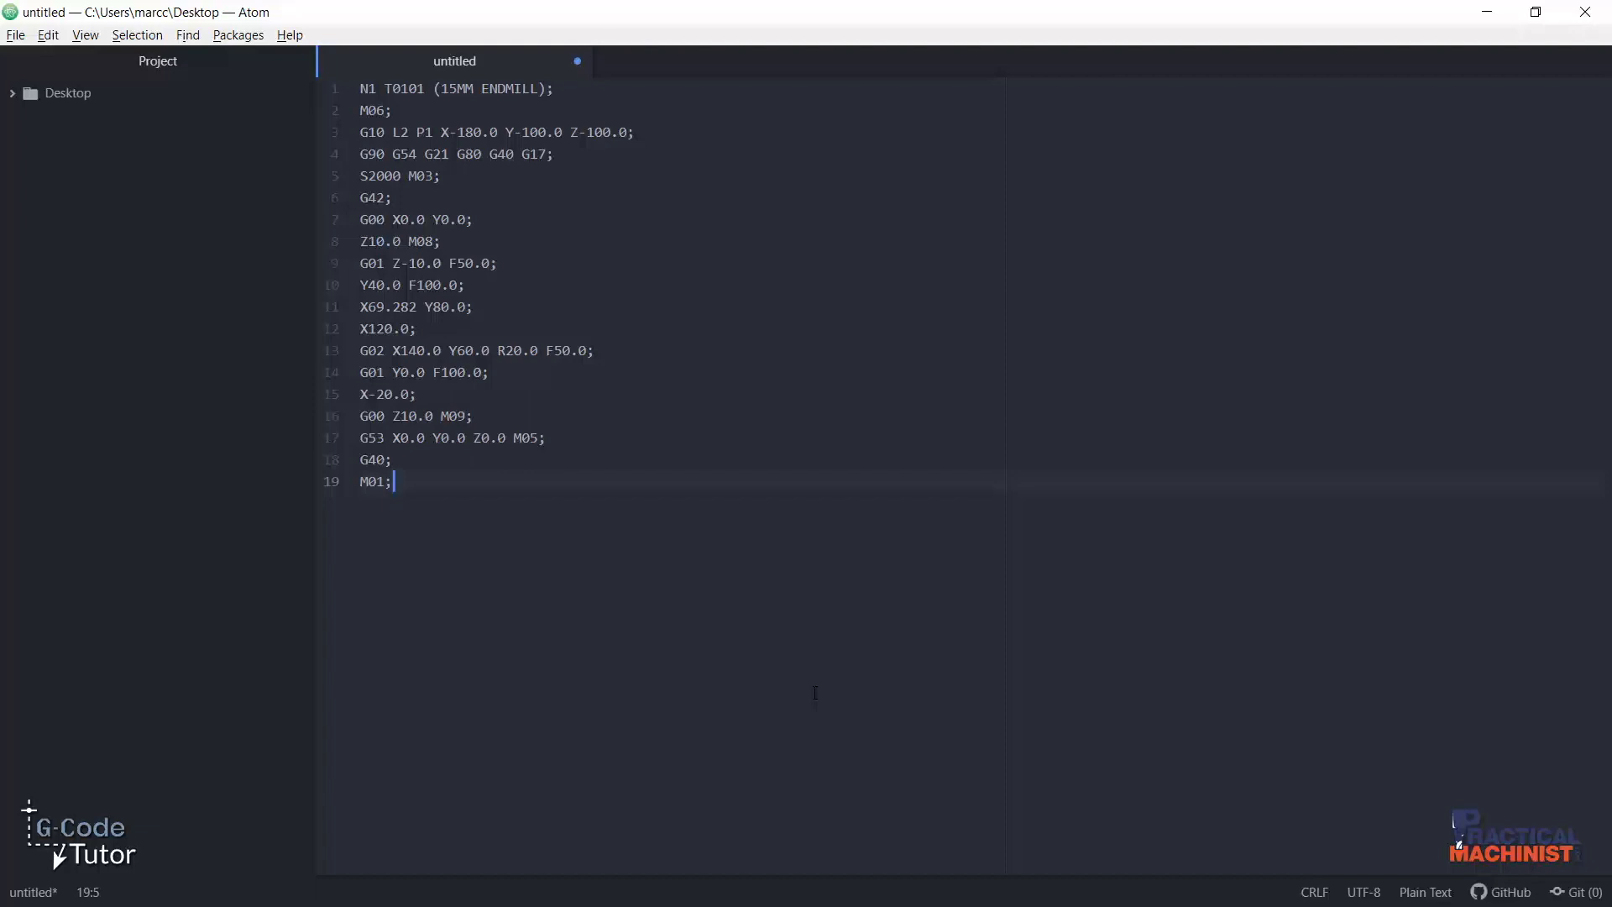
{"action": "mouse_move", "coordinate": [1044, 420]}
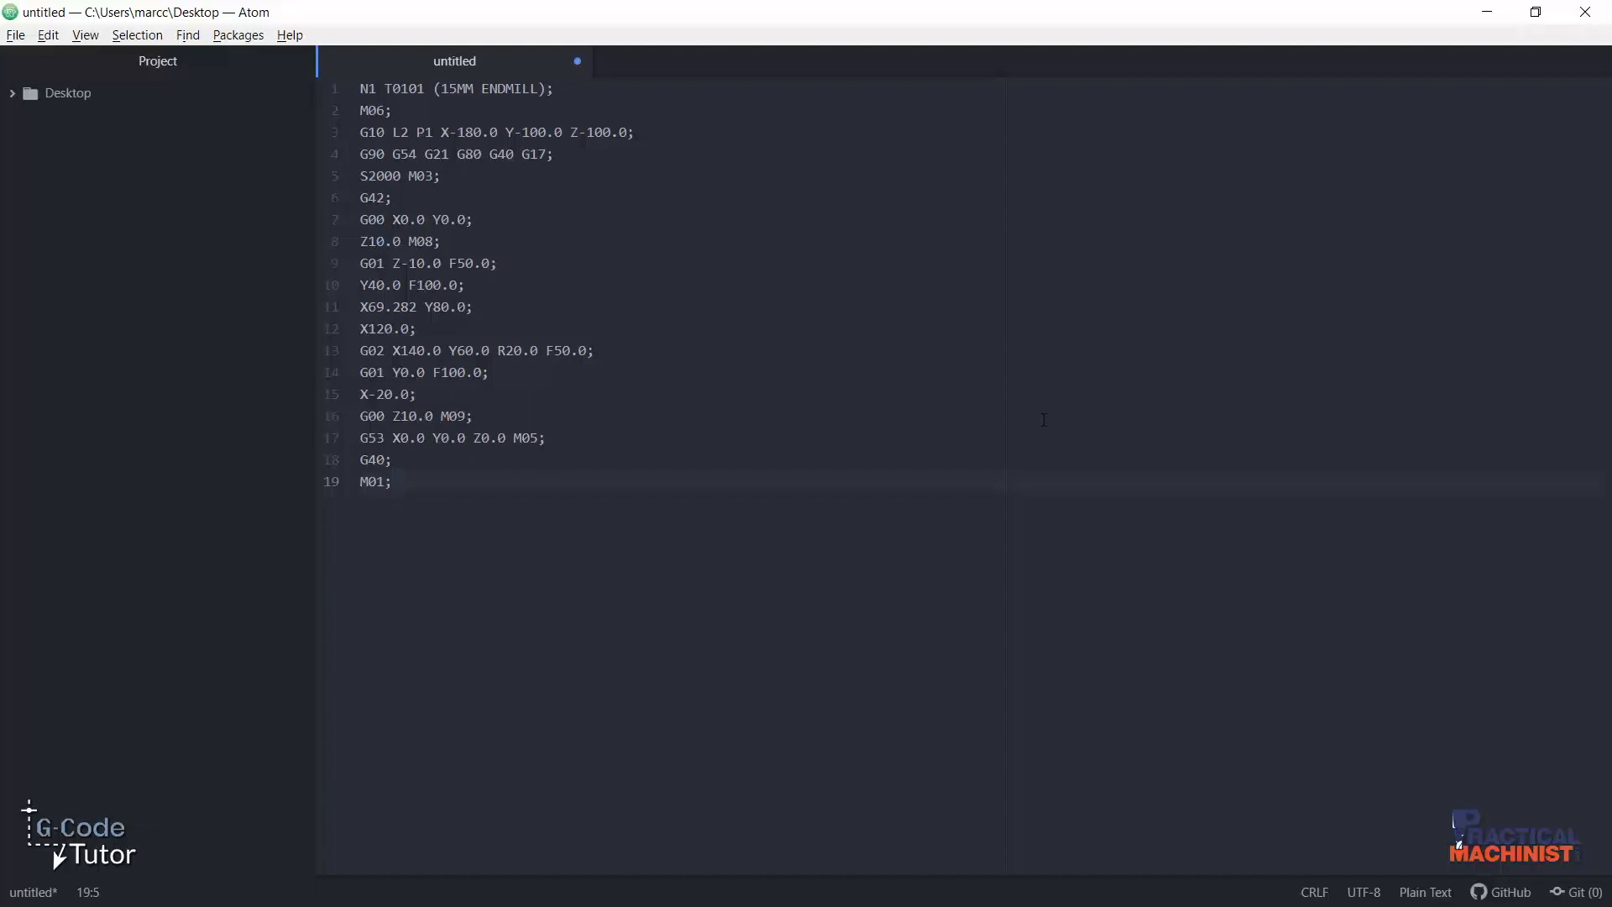
{"action": "left_click", "coordinate": [393, 480]}
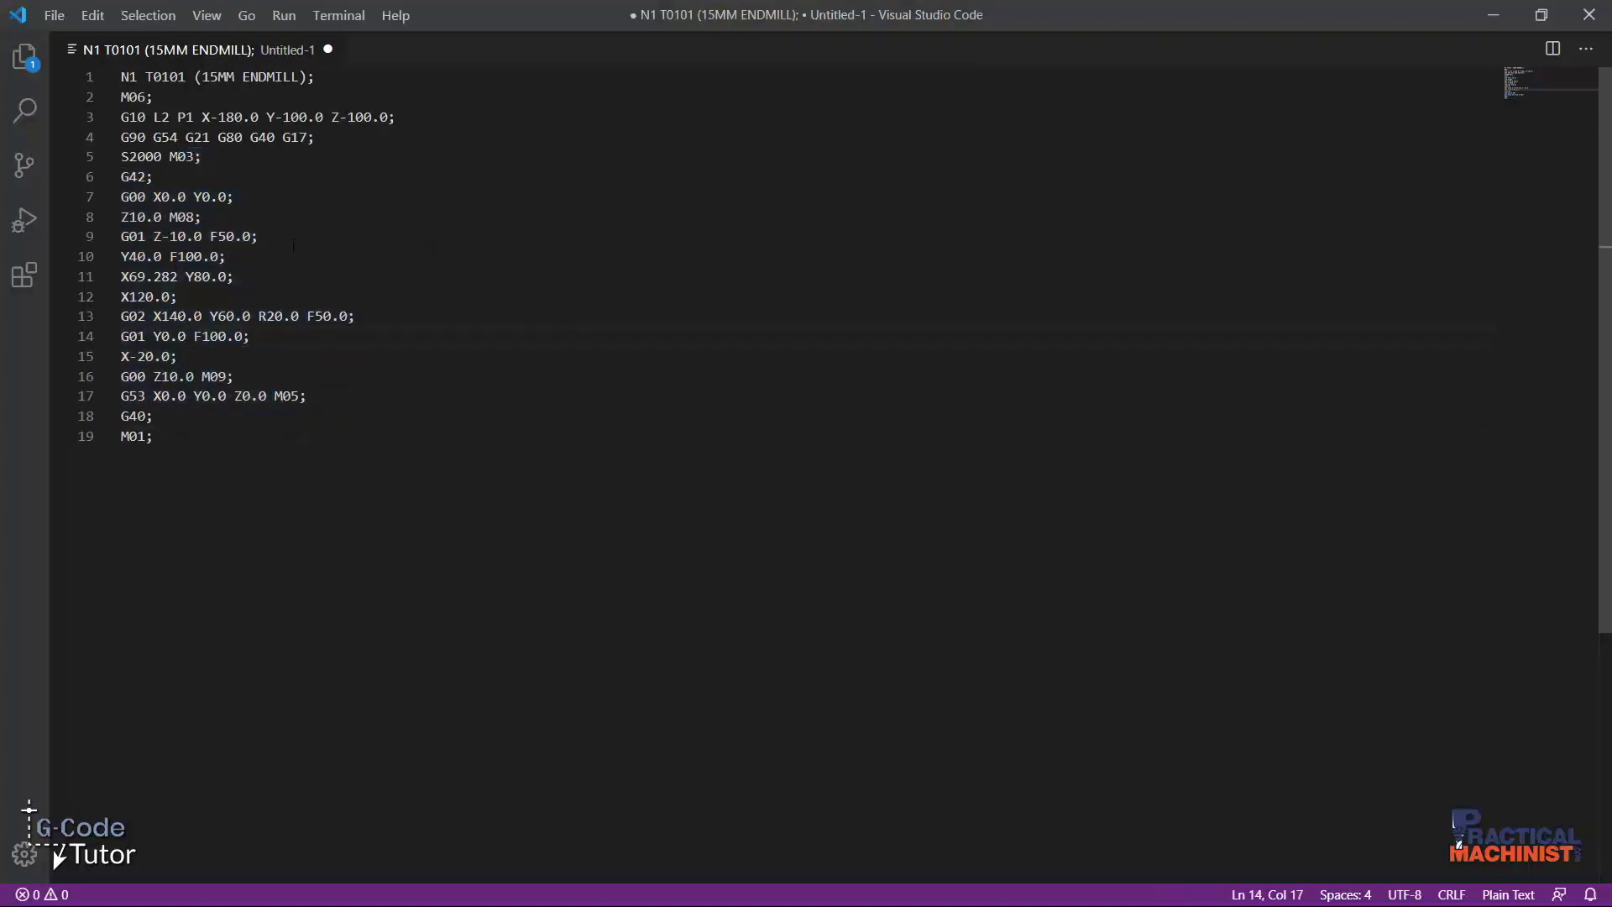
- Search the VS Code extensions marketplace for gcode
{"action": "left_click", "coordinate": [206, 15]}
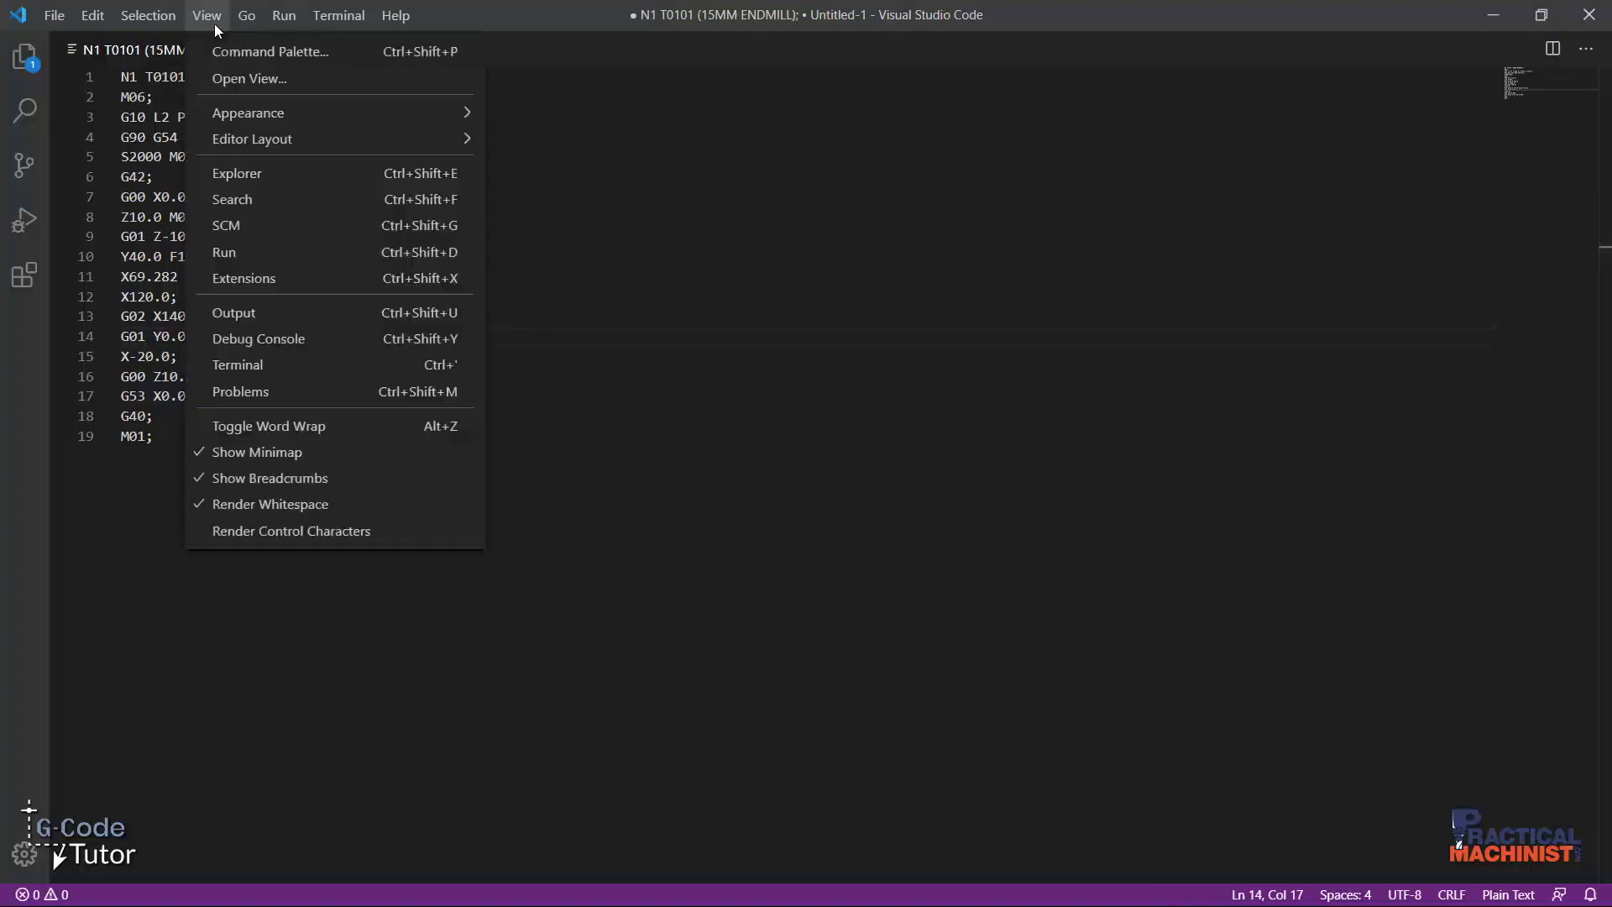
{"action": "mouse_move", "coordinate": [346, 286]}
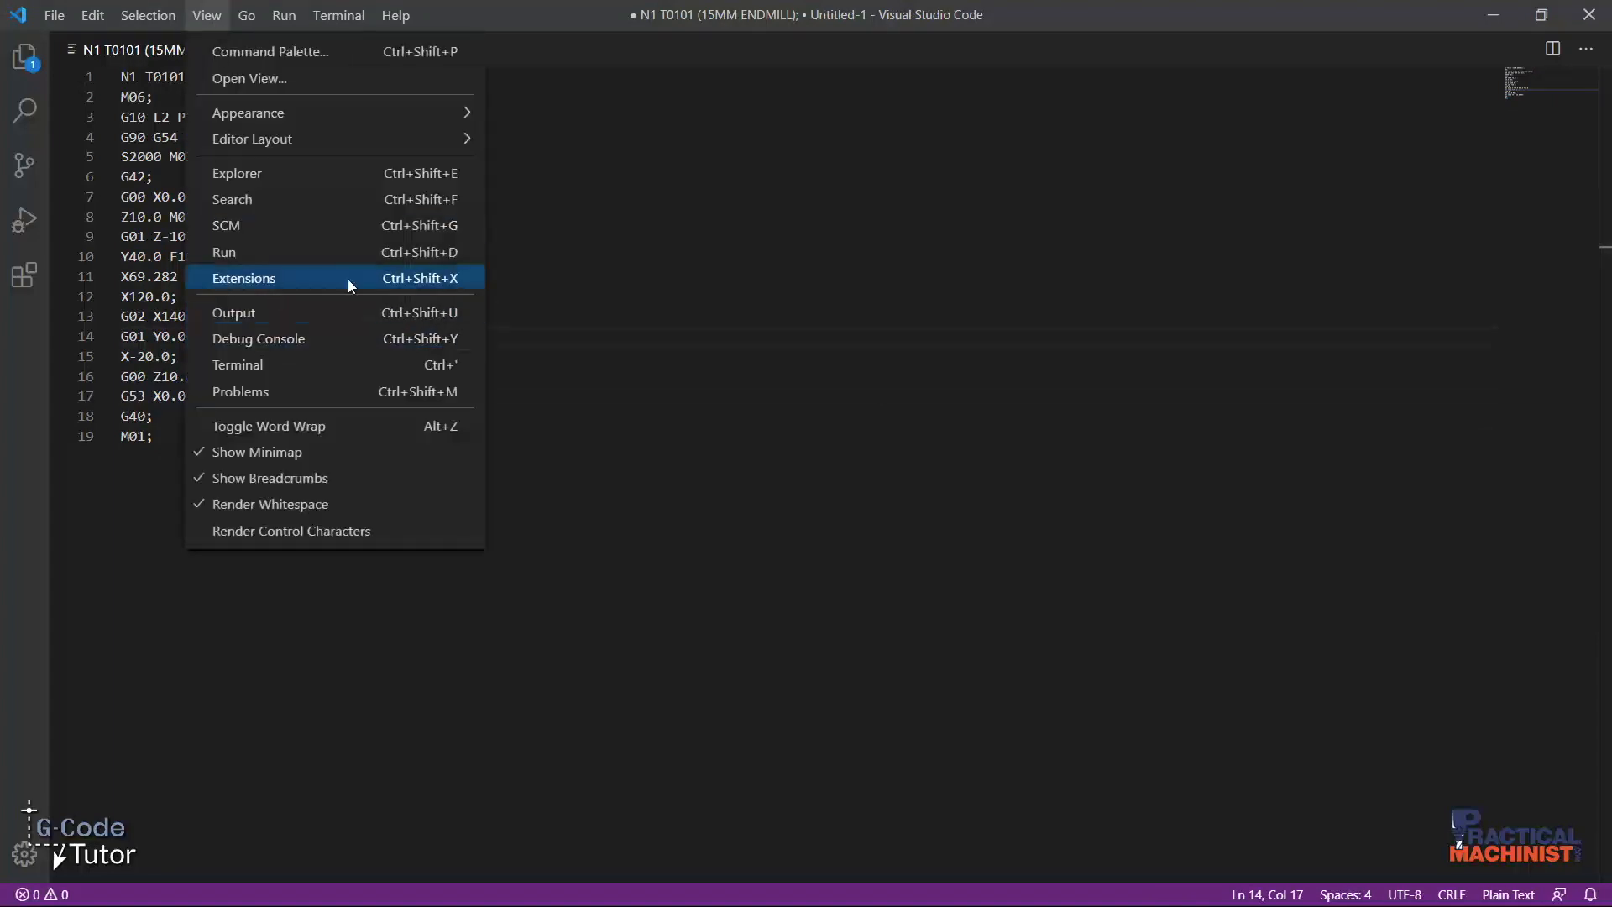
{"action": "left_click", "coordinate": [244, 279]}
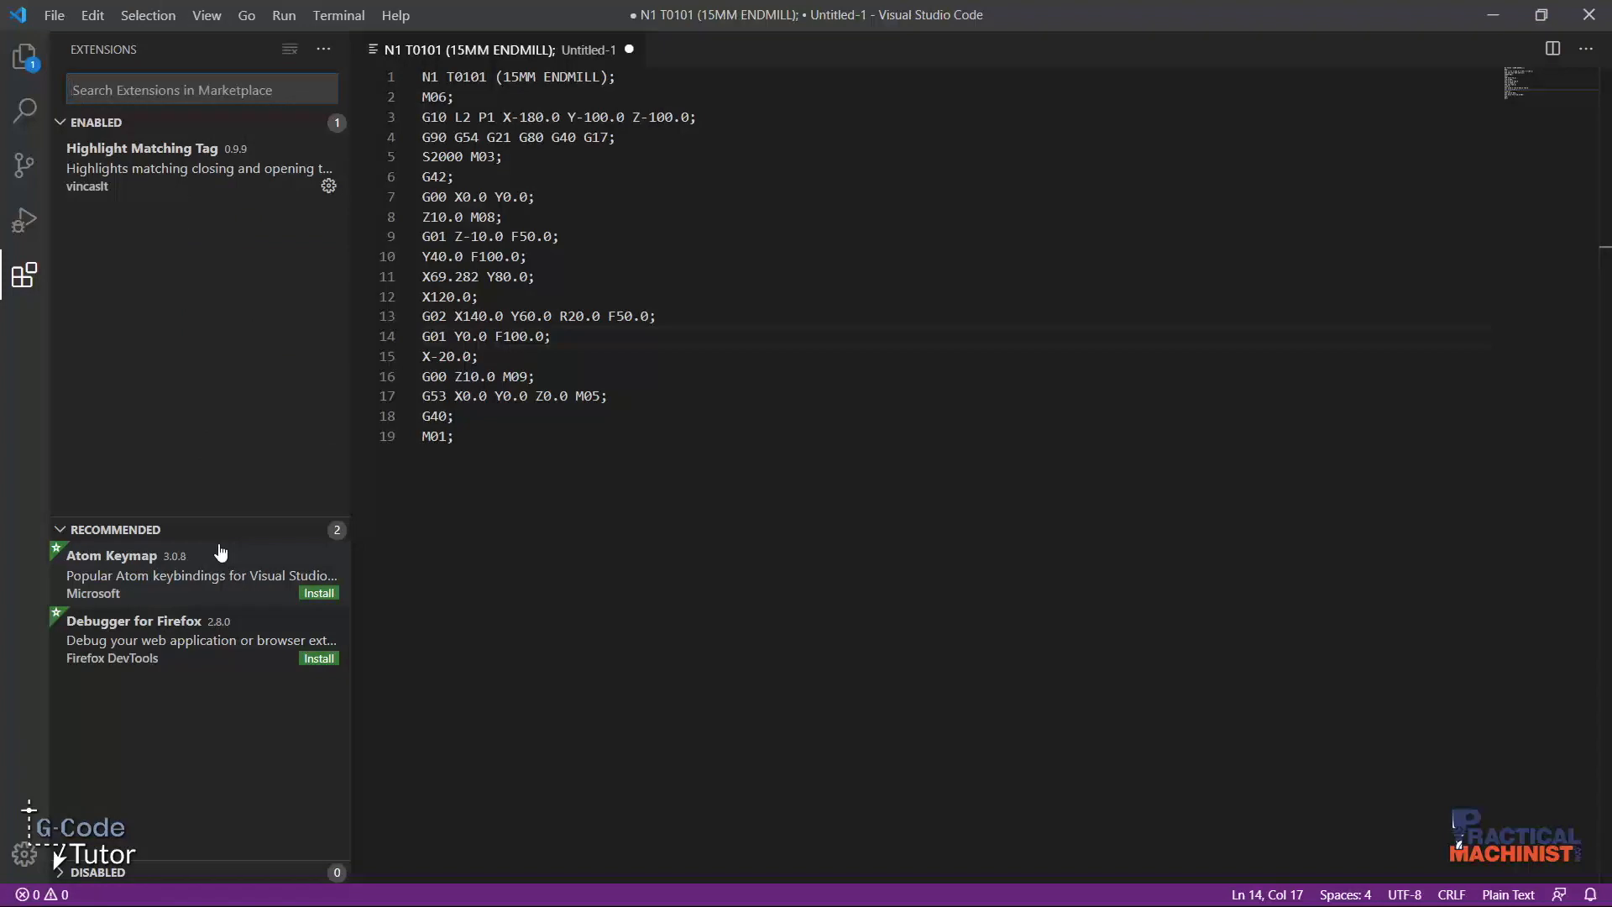
{"action": "type", "text": "gcode"}
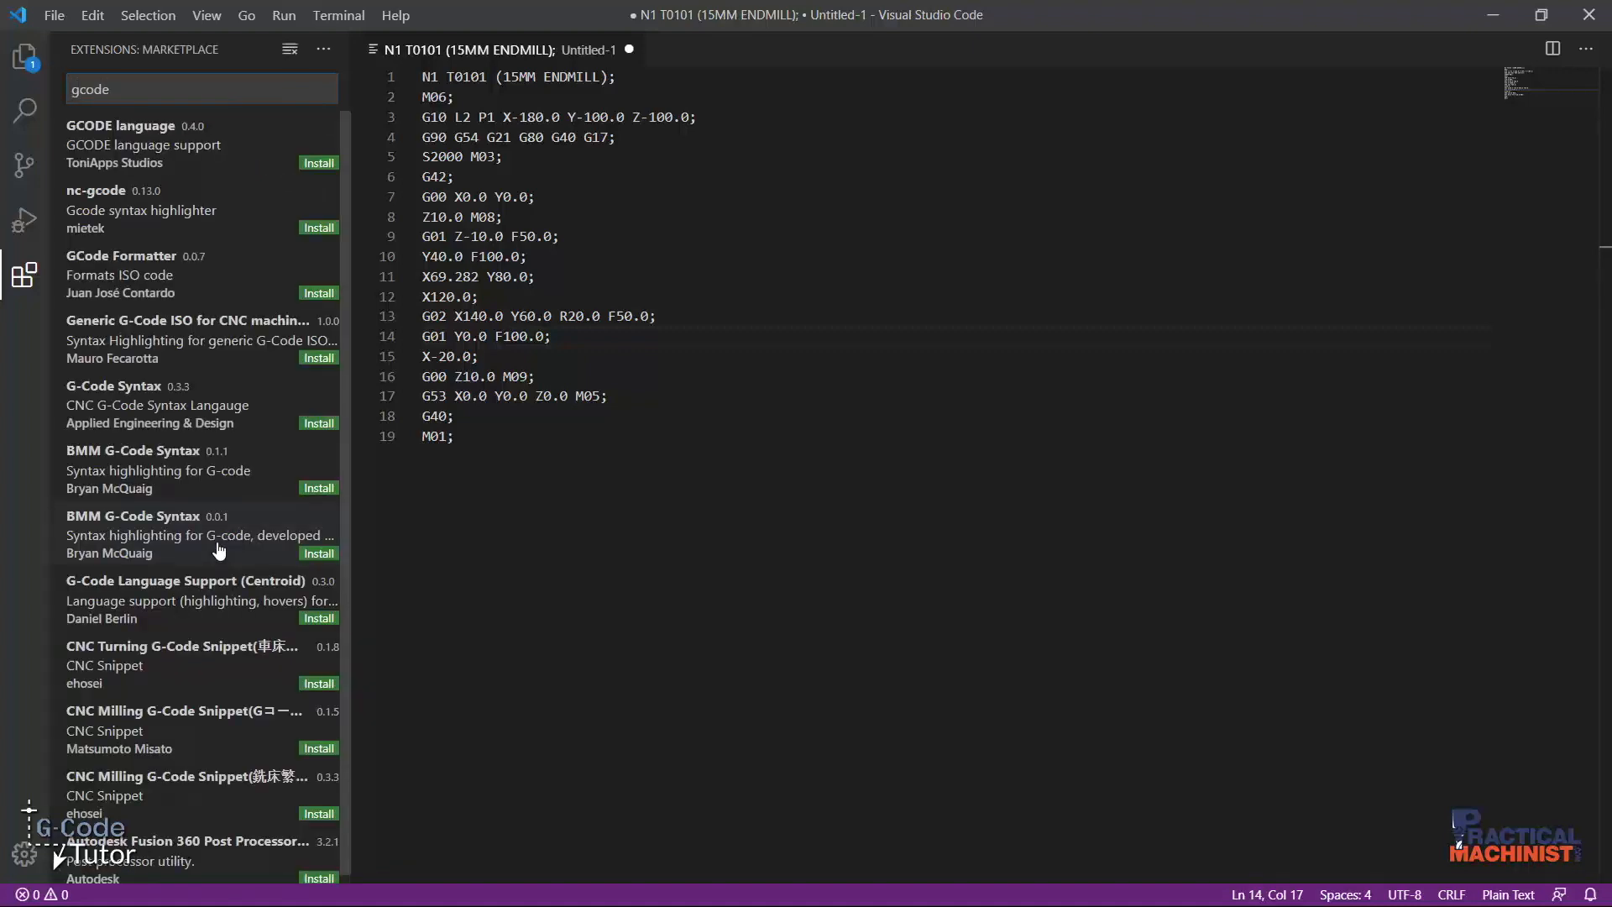
{"action": "mouse_move", "coordinate": [166, 792]}
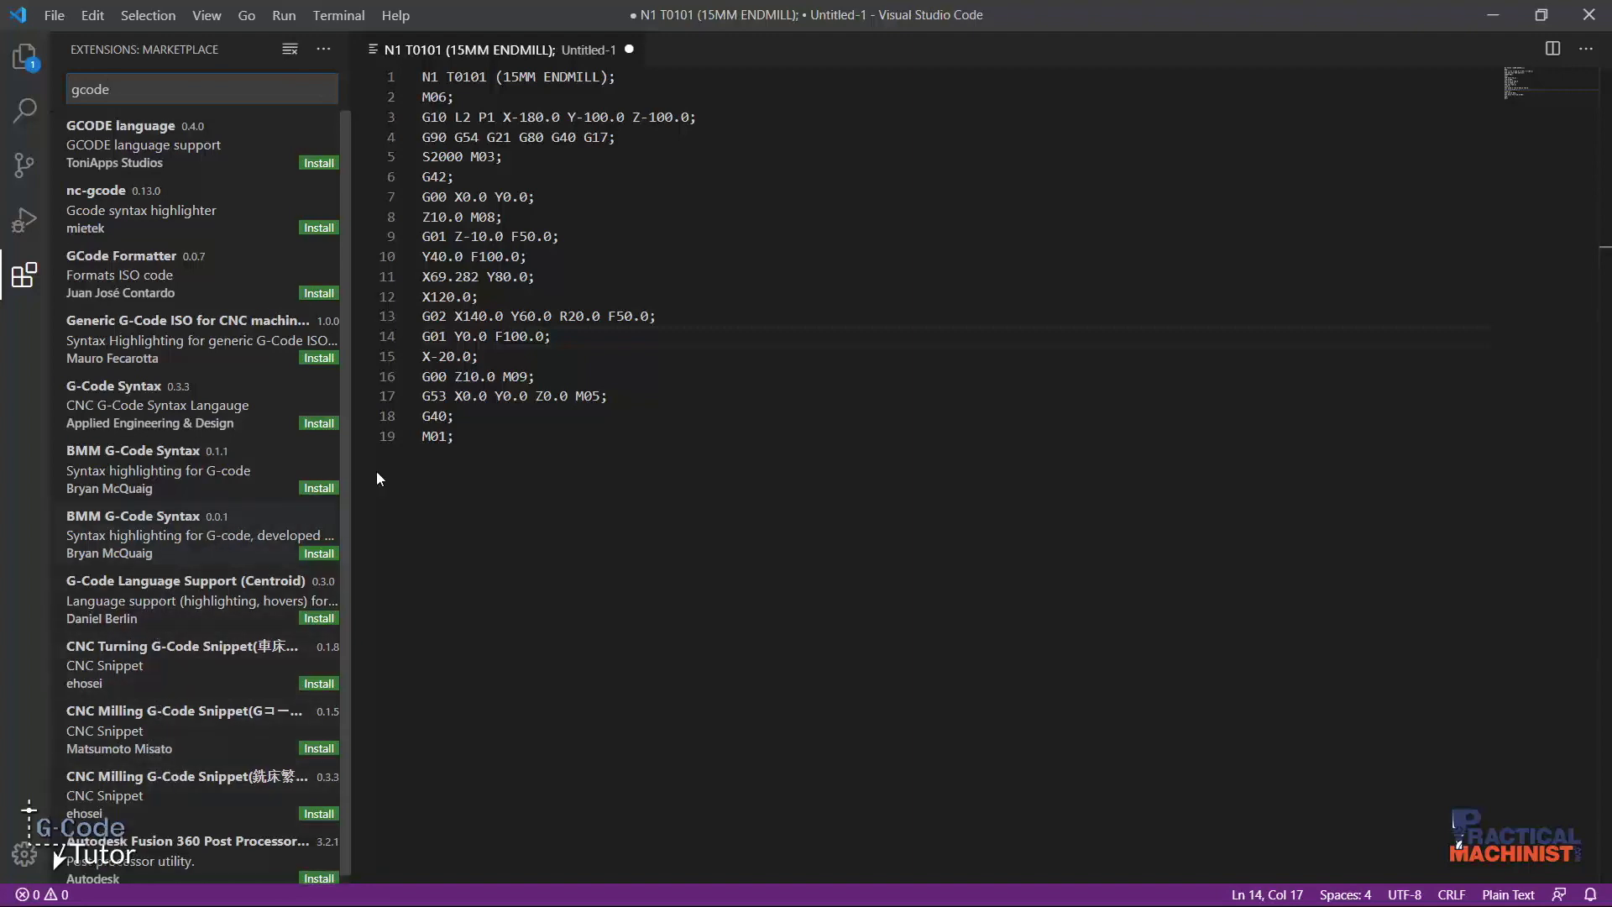
{"action": "mouse_move", "coordinate": [155, 267]}
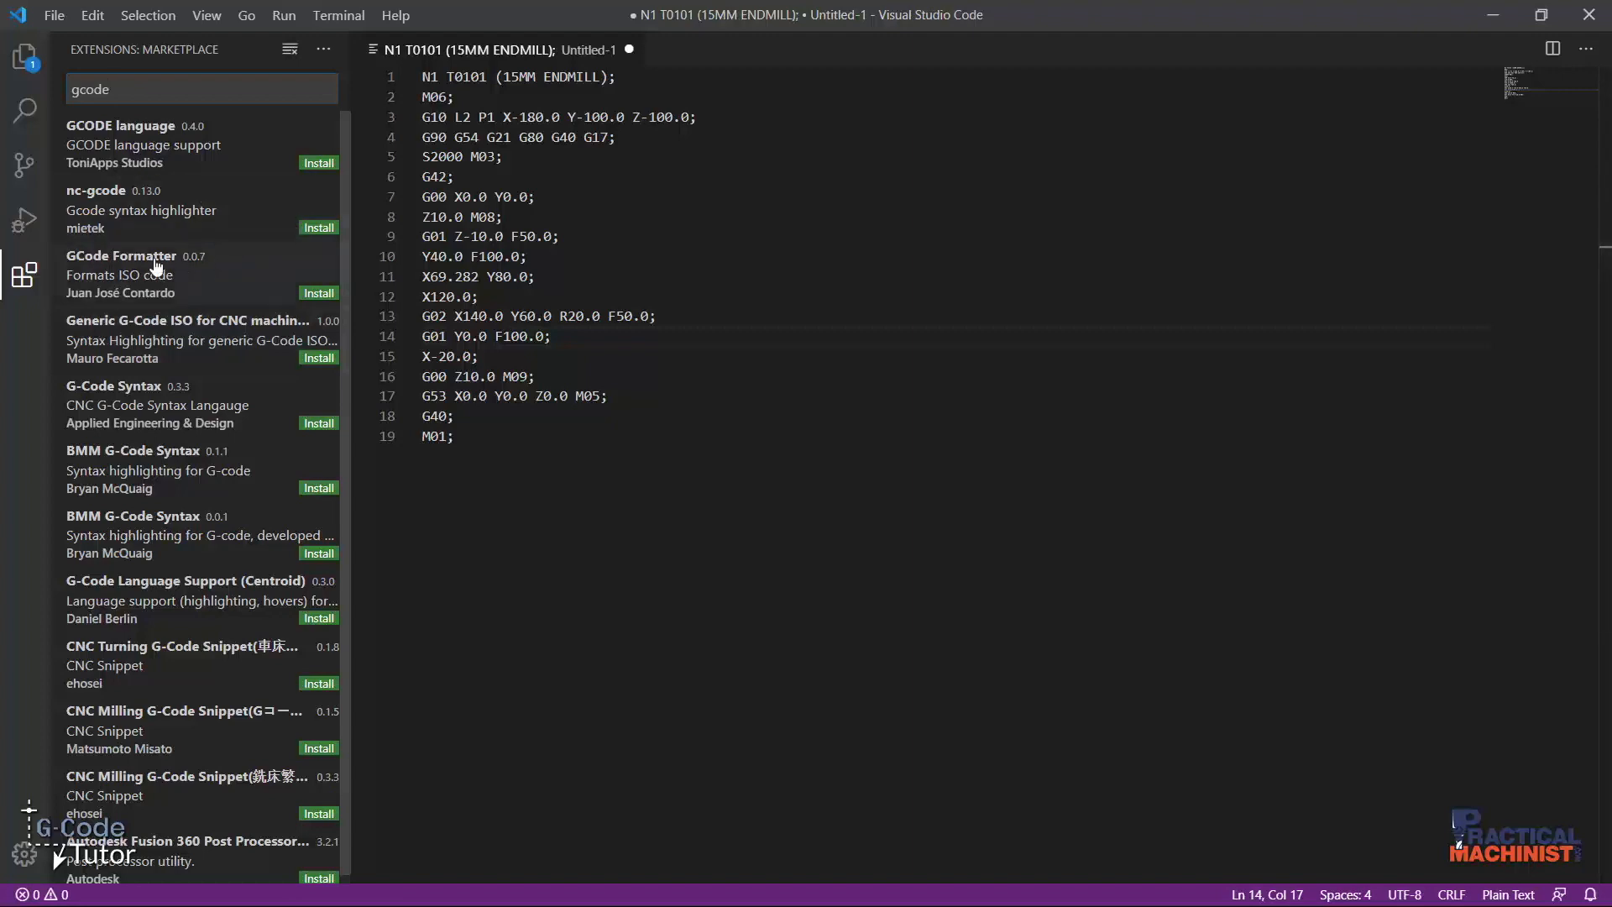
{"action": "mouse_move", "coordinate": [336, 467]}
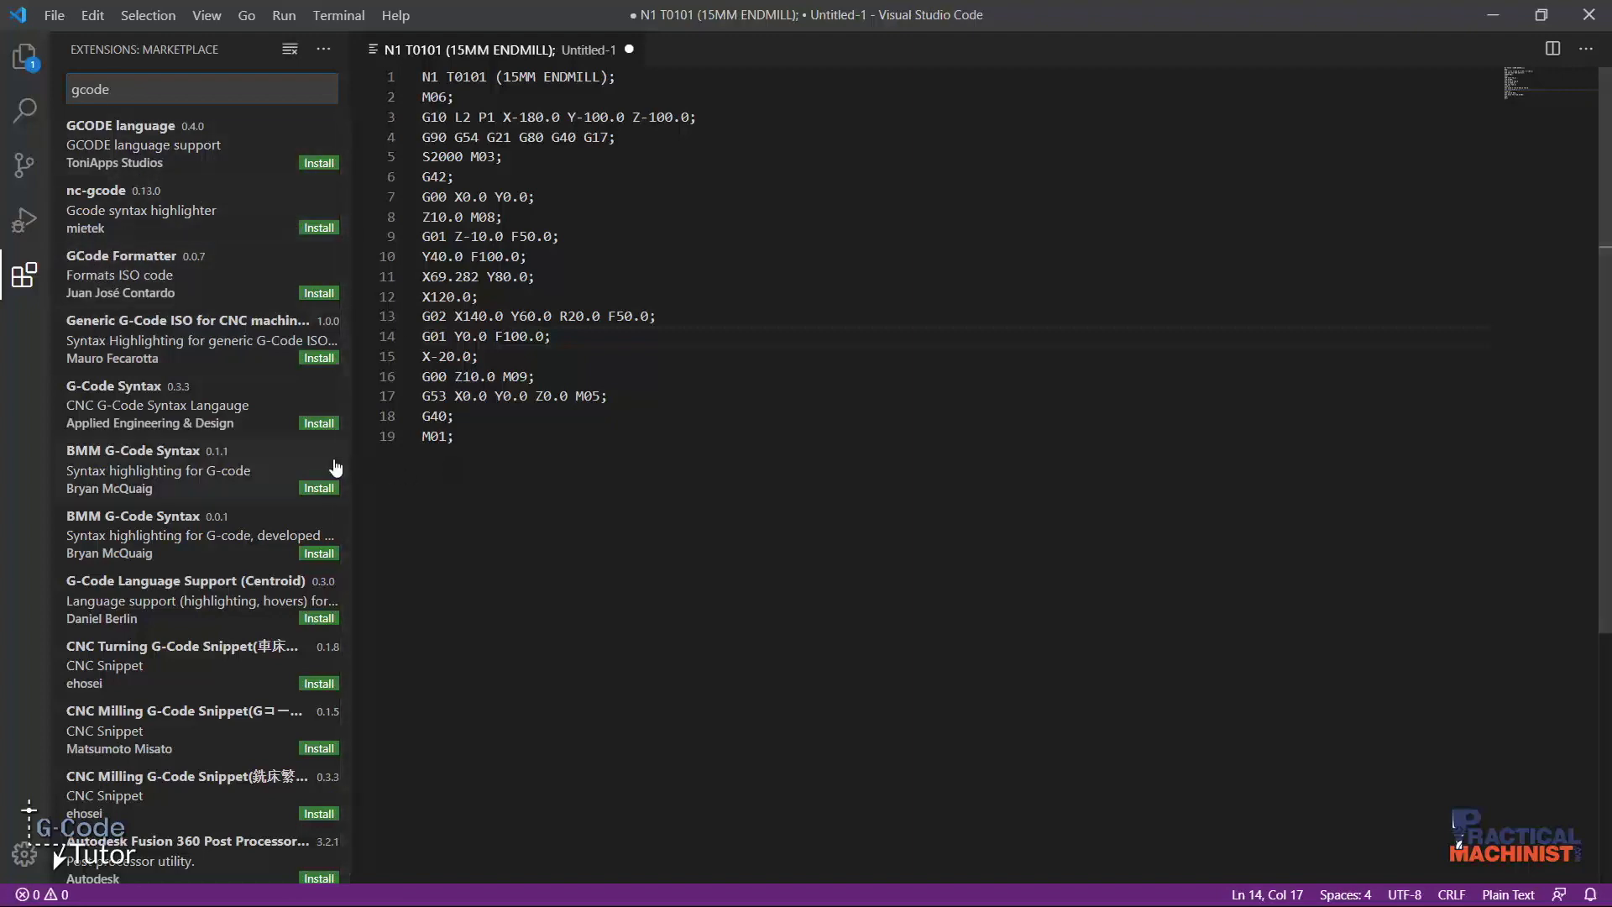
{"action": "mouse_move", "coordinate": [129, 335]}
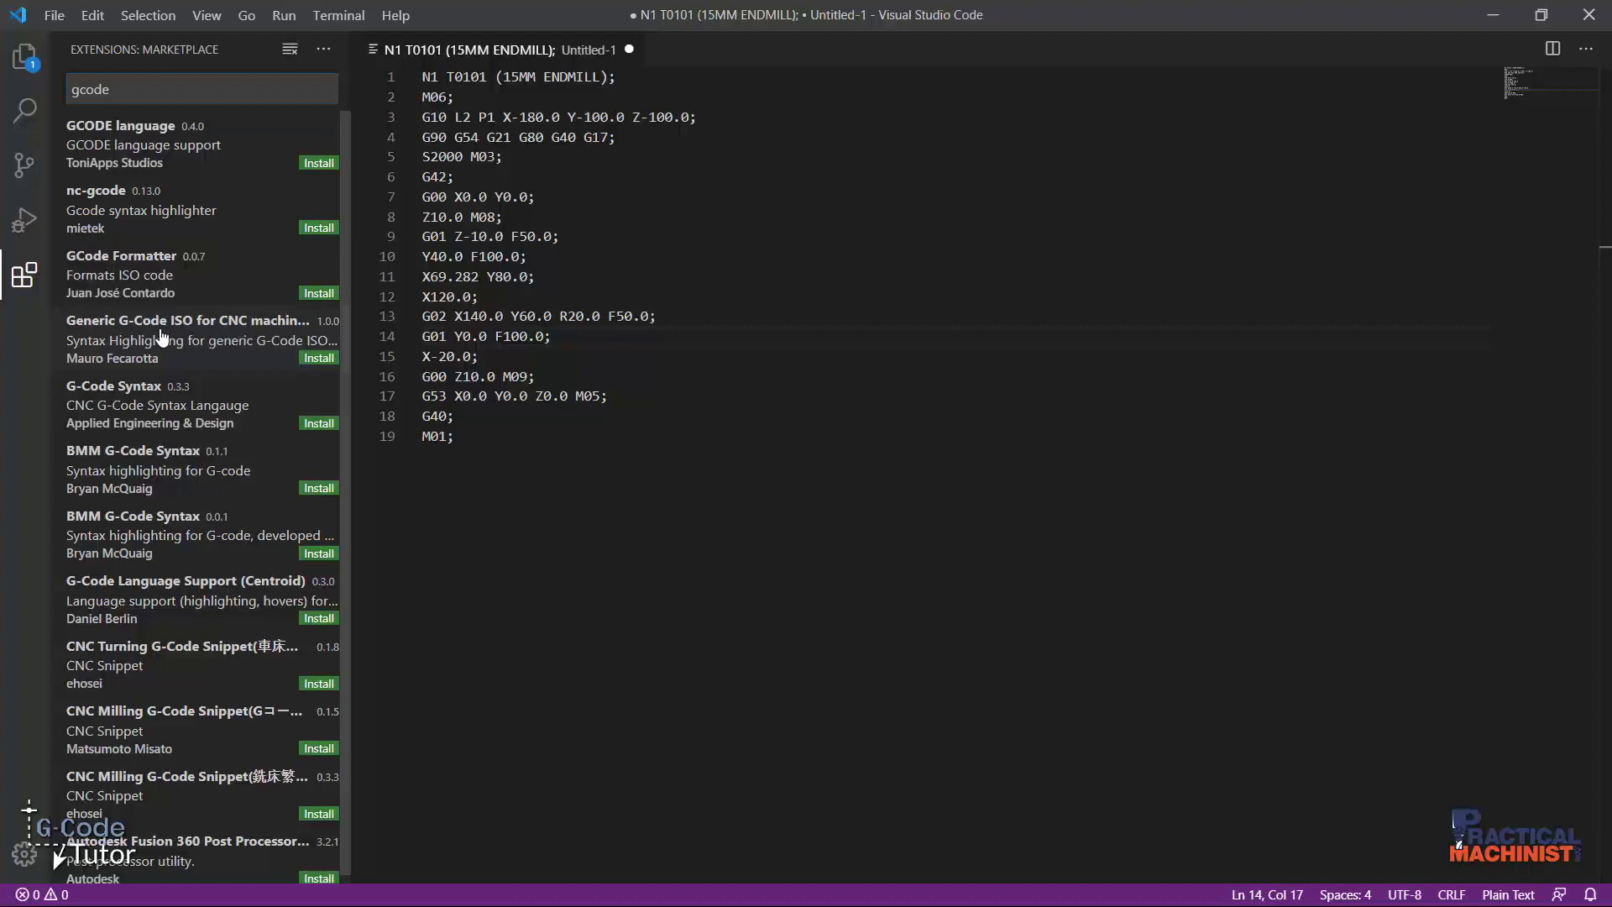
- View the Generic G-Code ISO for CNC machinery extension's details and its highlighted sample
{"action": "left_click", "coordinate": [168, 320]}
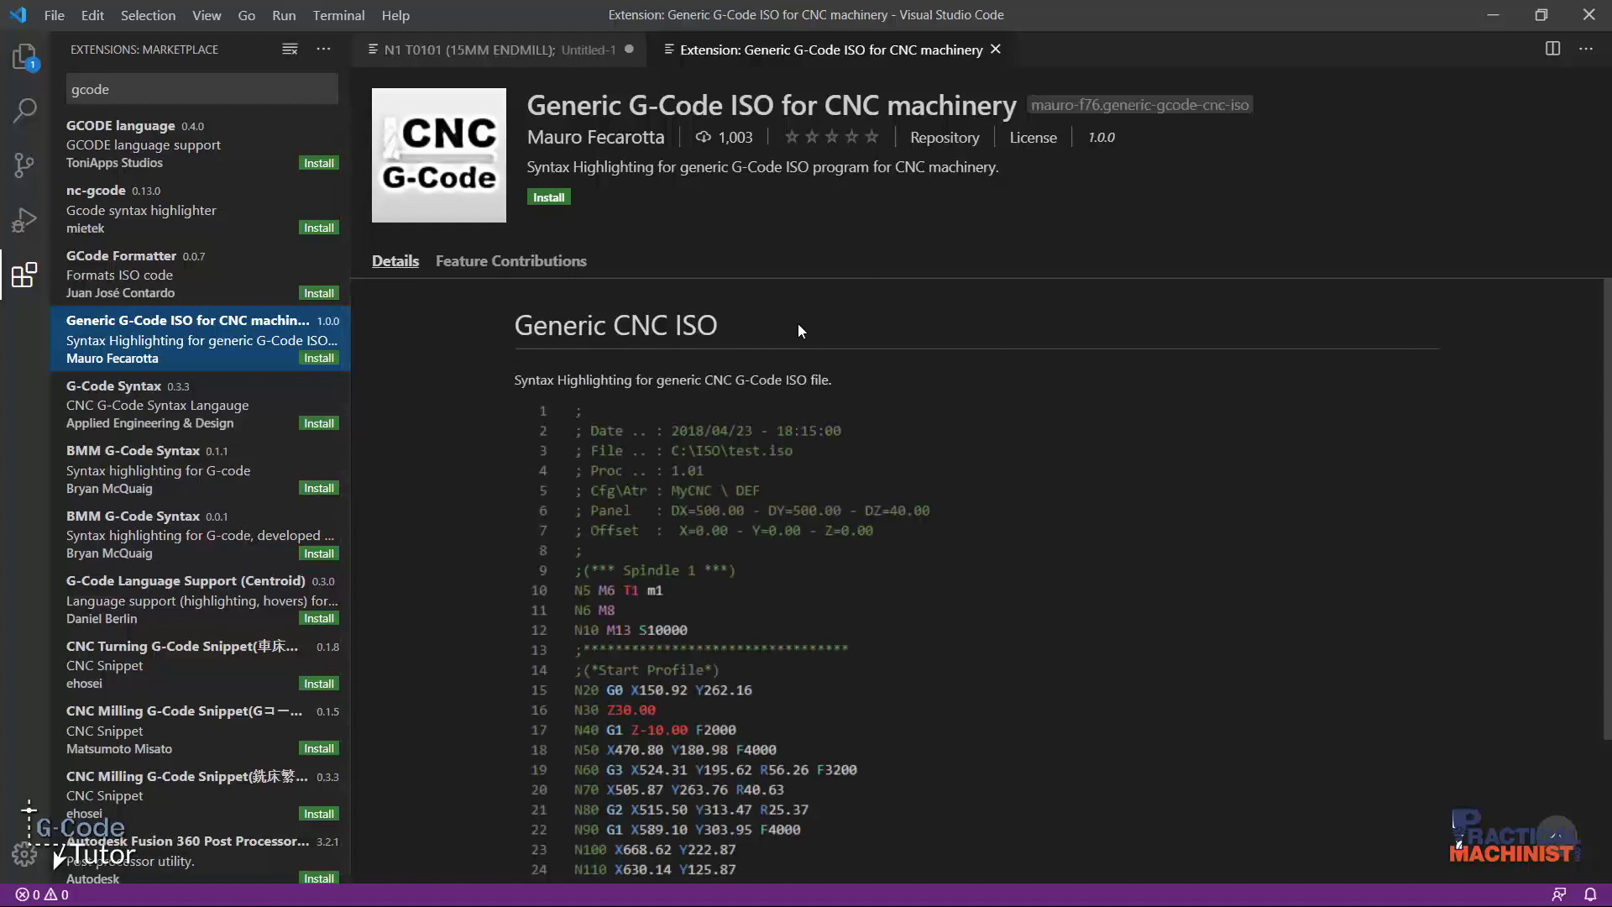
{"action": "scroll", "scroll_direction": "down", "scroll_amount": 3}
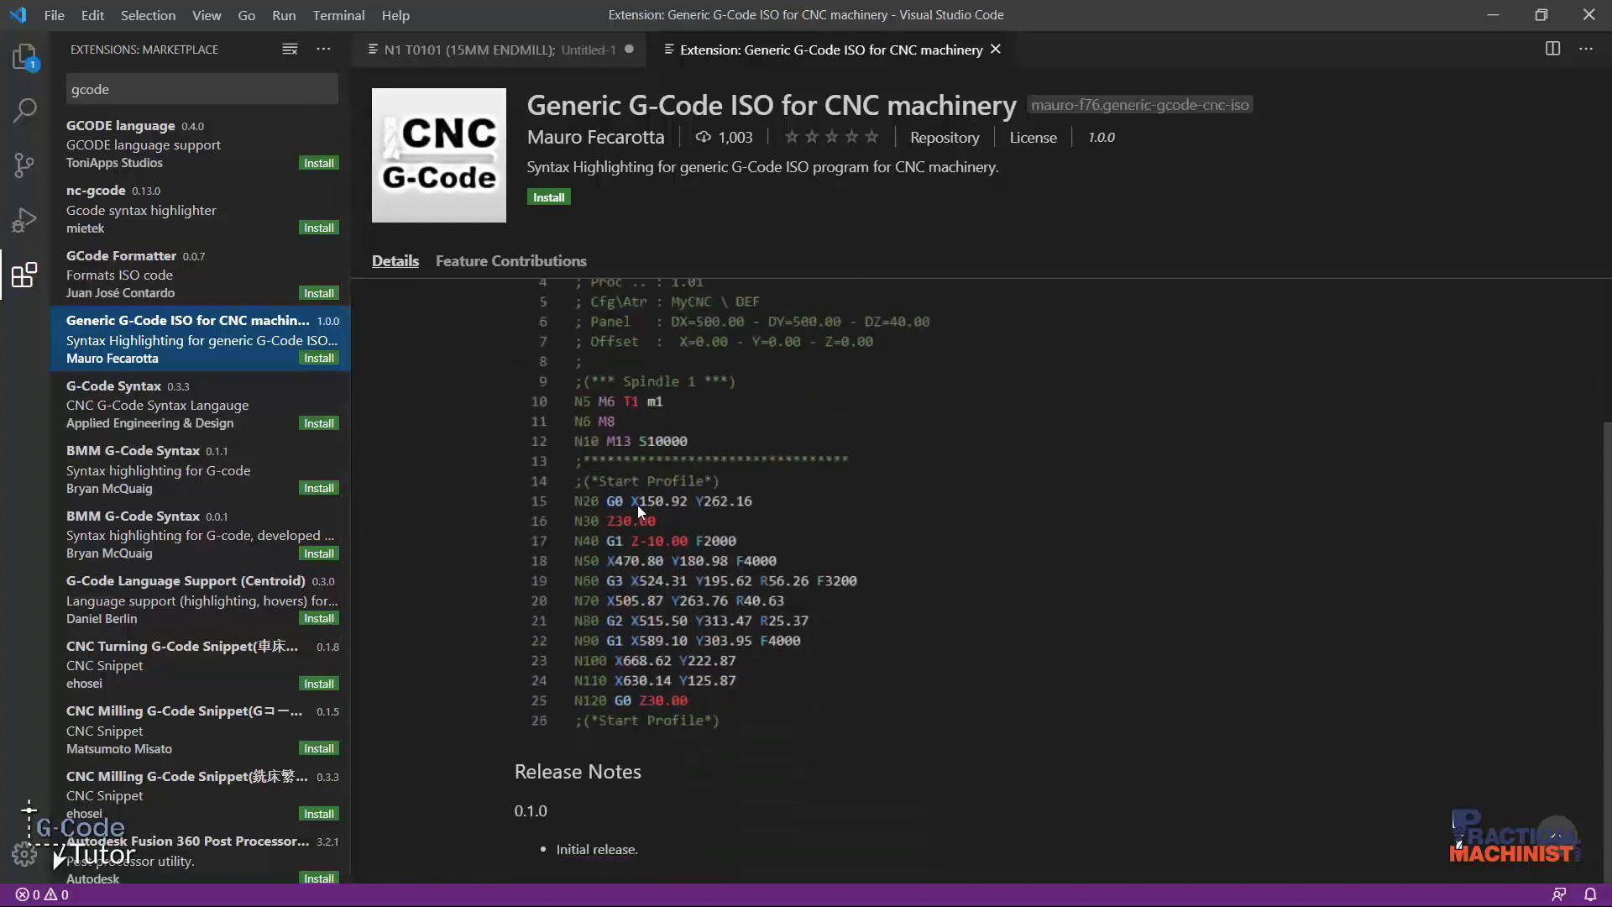
{"action": "mouse_move", "coordinate": [719, 642]}
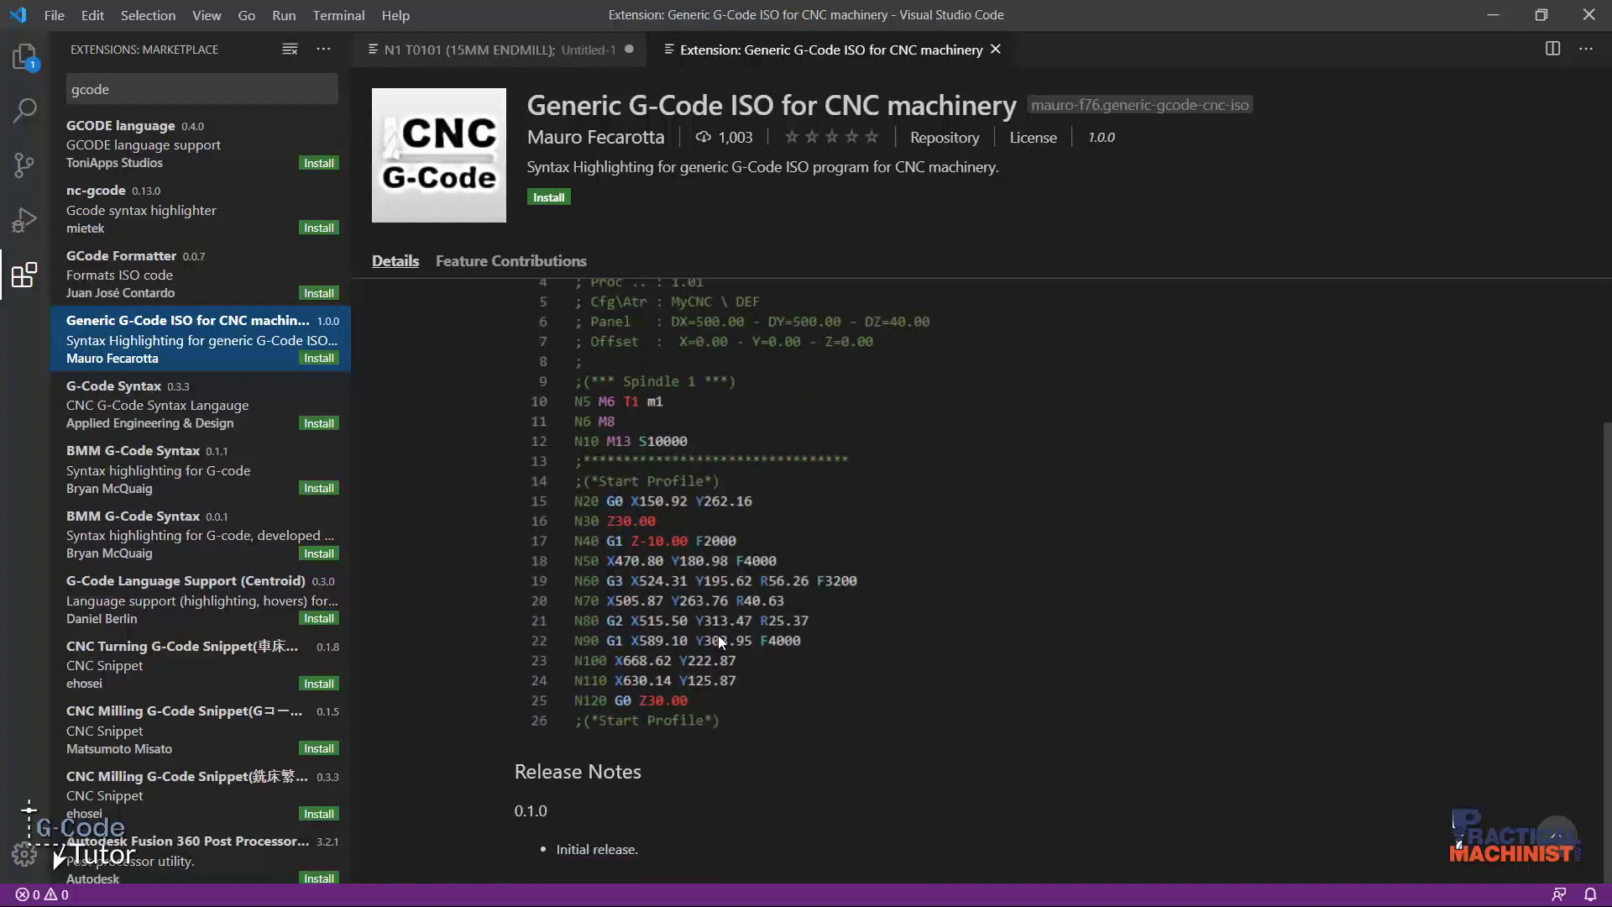
{"action": "mouse_move", "coordinate": [702, 665]}
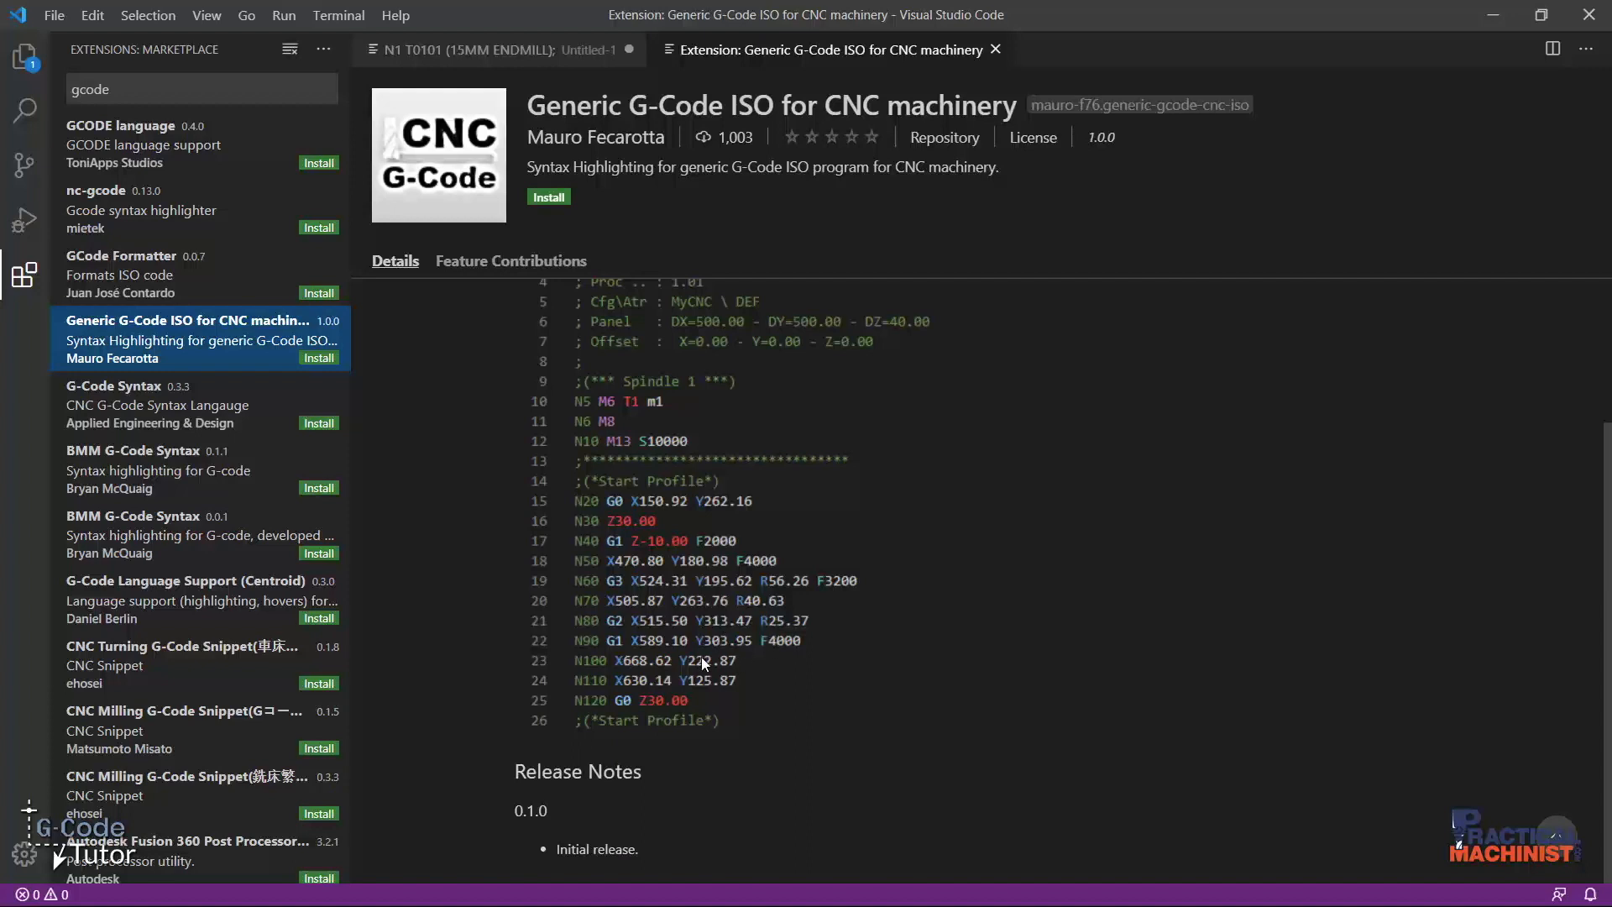
{"action": "mouse_move", "coordinate": [1034, 589]}
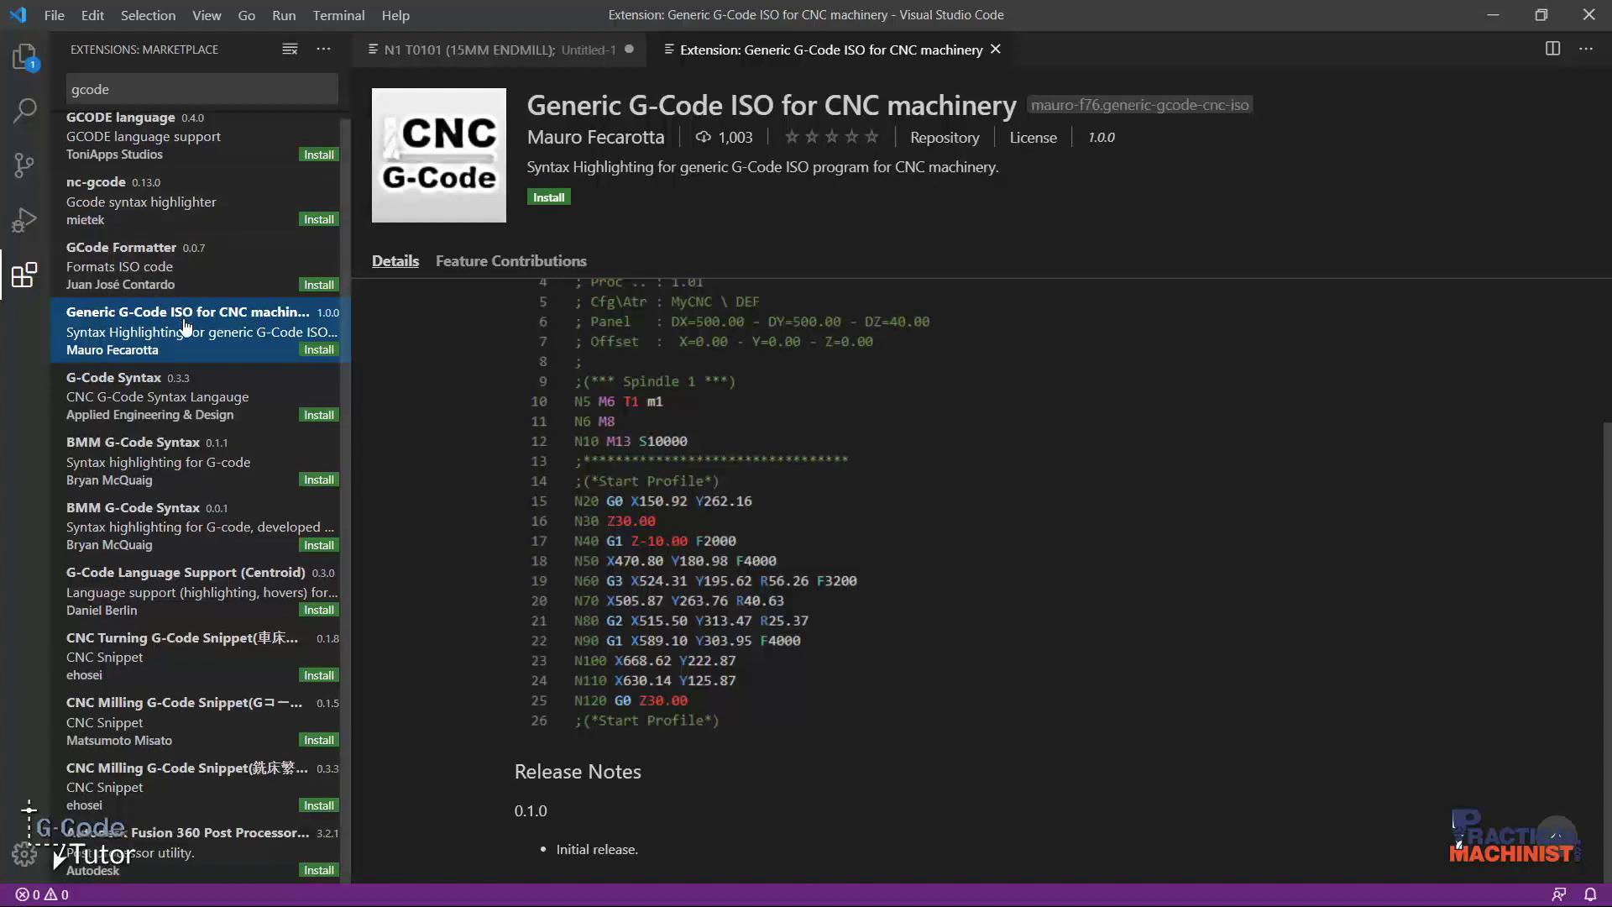
{"action": "mouse_move", "coordinate": [494, 591]}
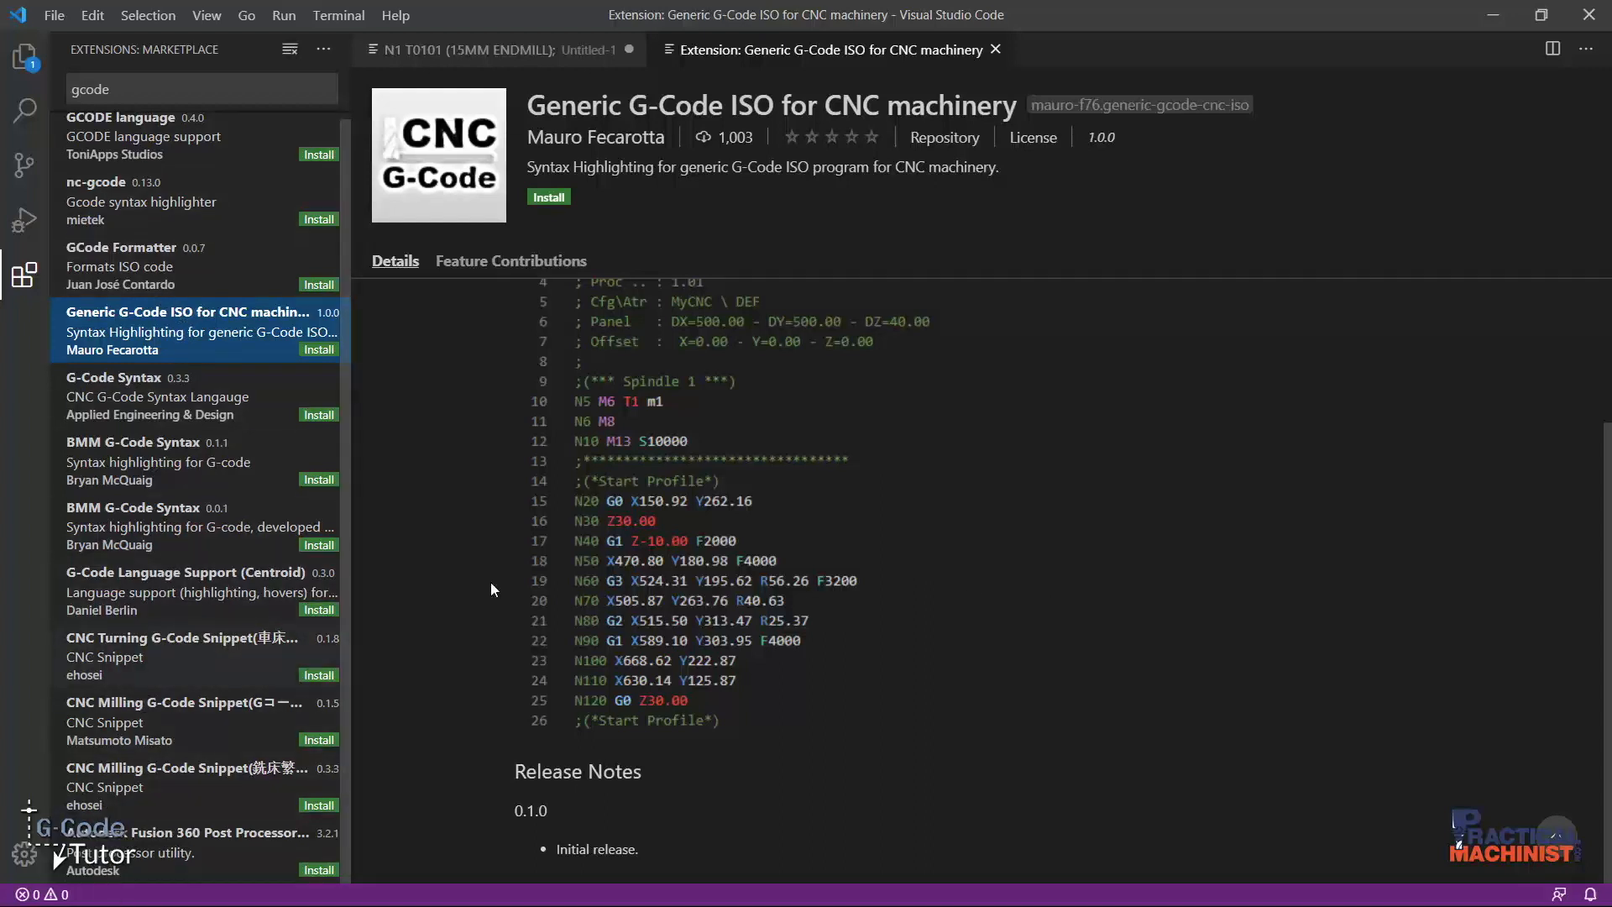
{"action": "mouse_move", "coordinate": [887, 529]}
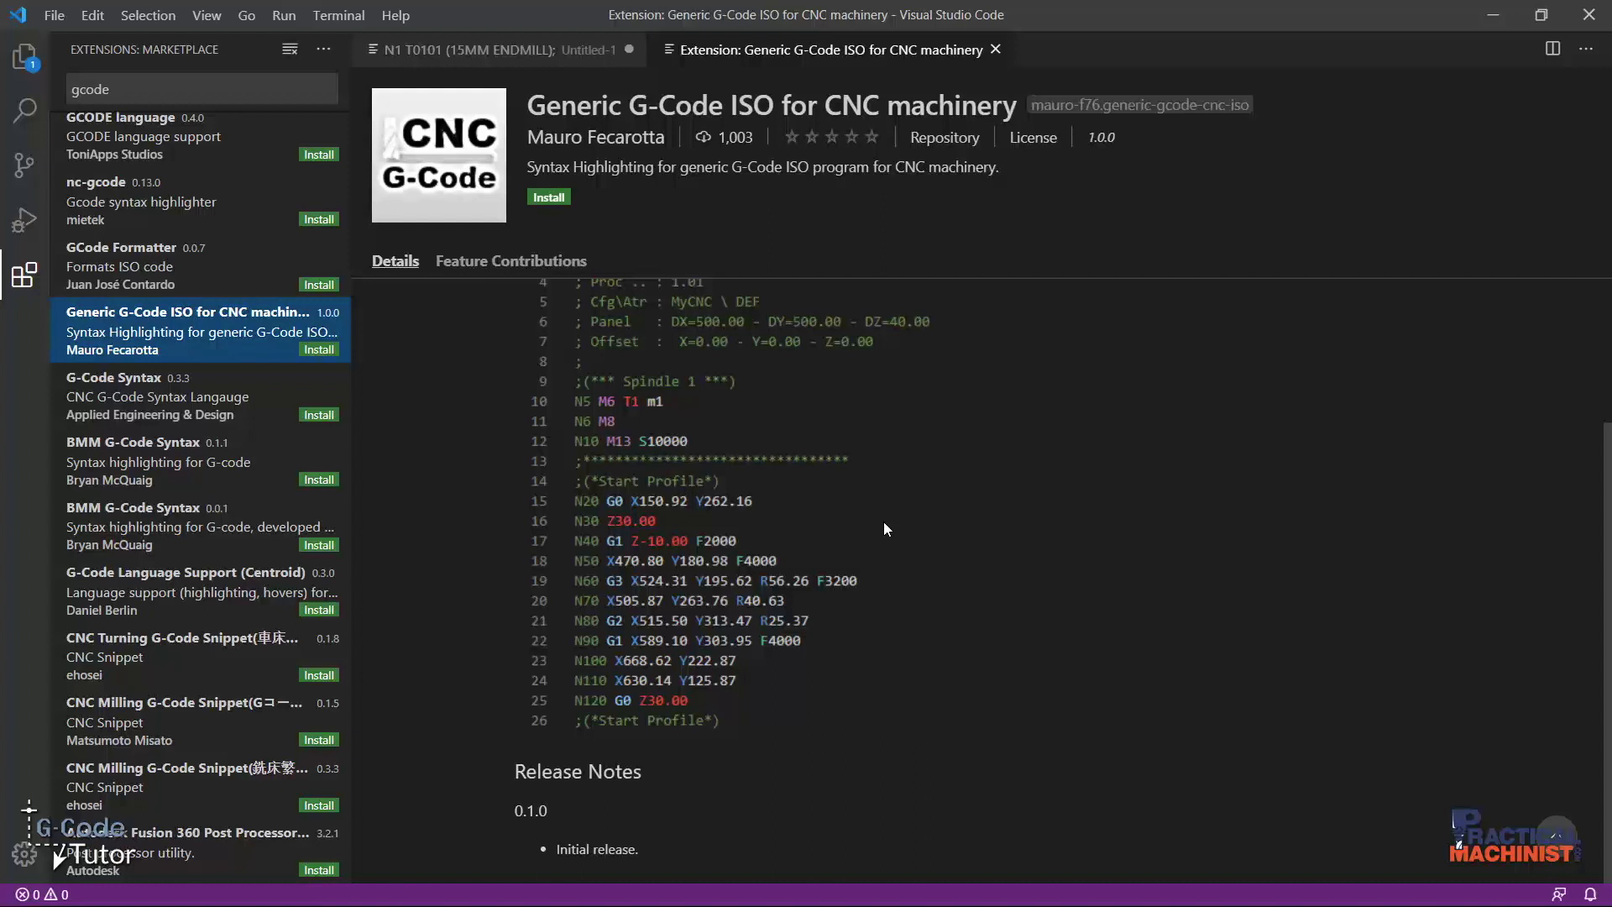
{"action": "mouse_move", "coordinate": [897, 523]}
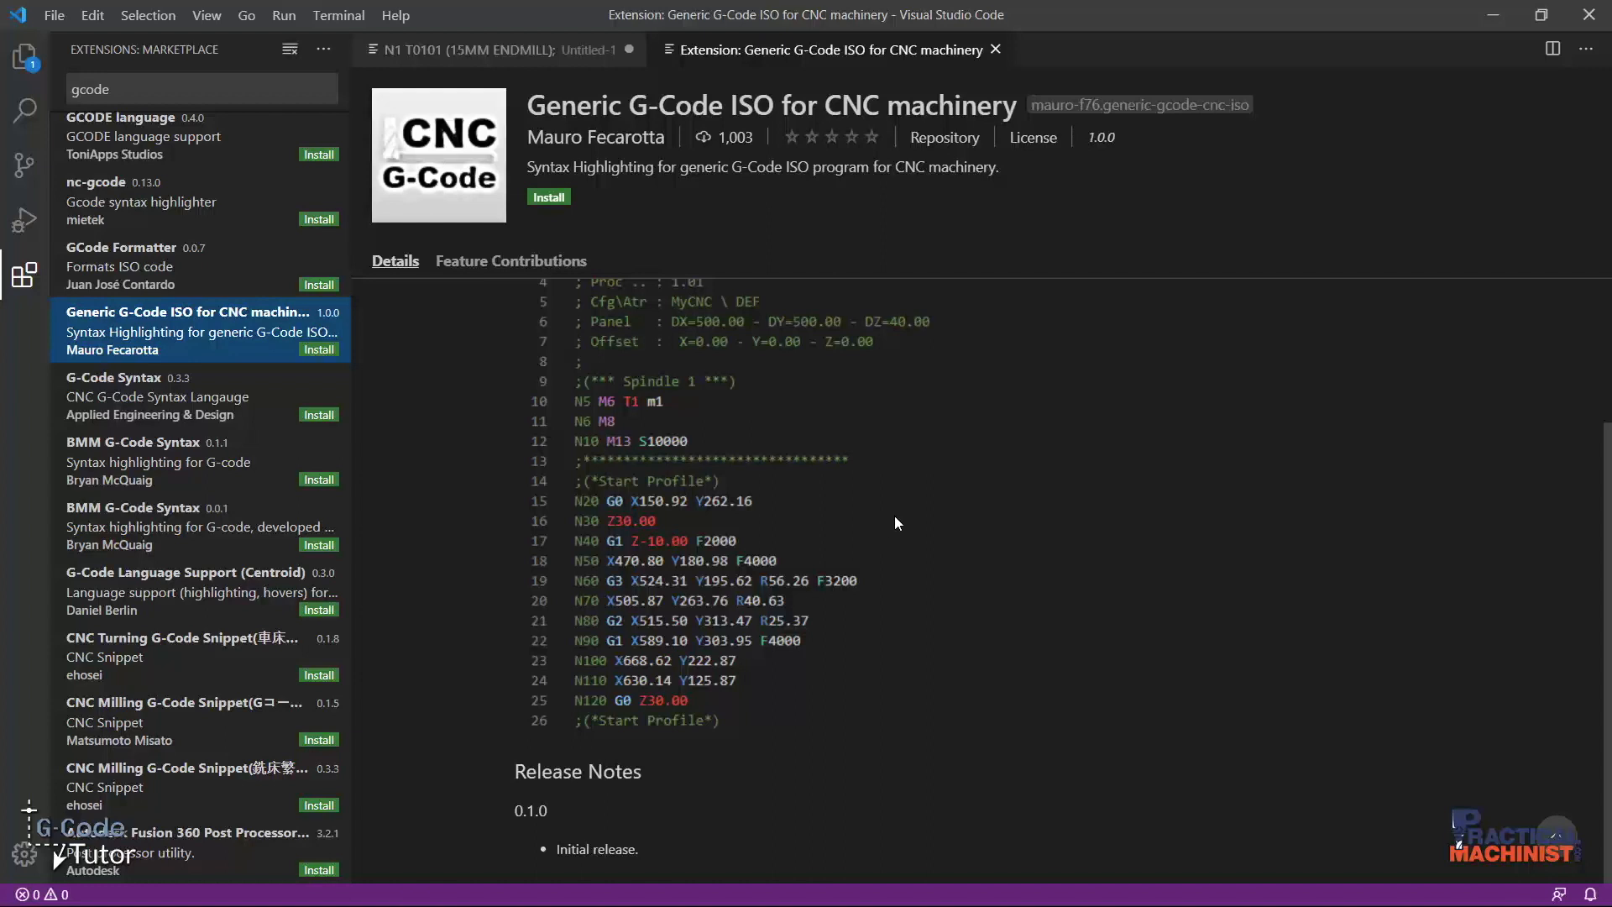
{"action": "mouse_move", "coordinate": [1417, 217]}
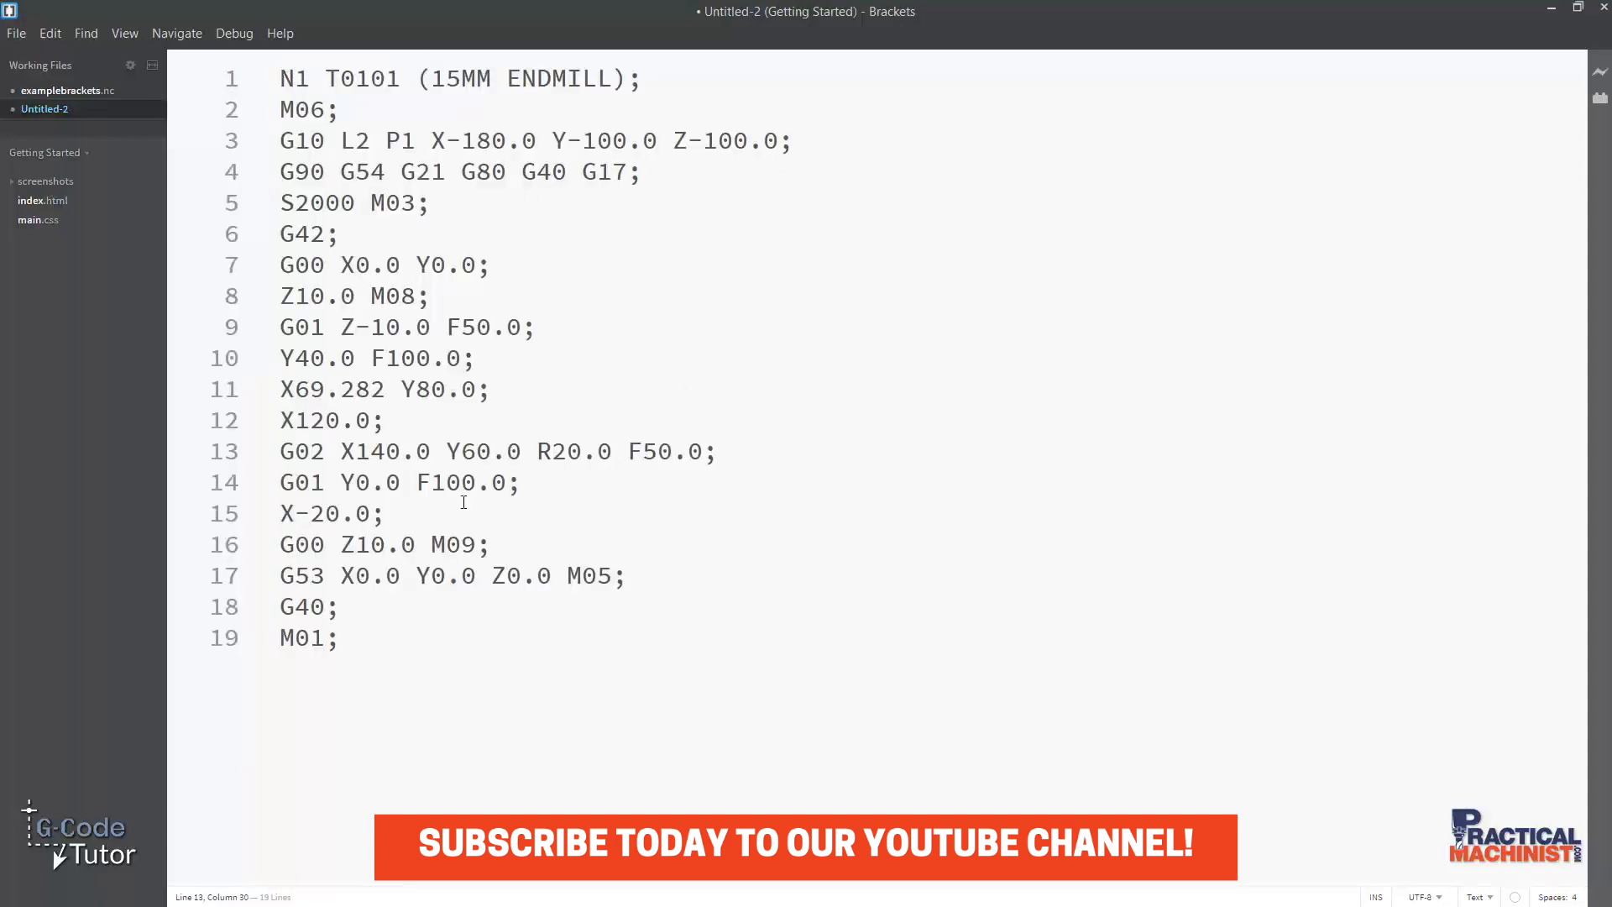
{"action": "mouse_move", "coordinate": [664, 551]}
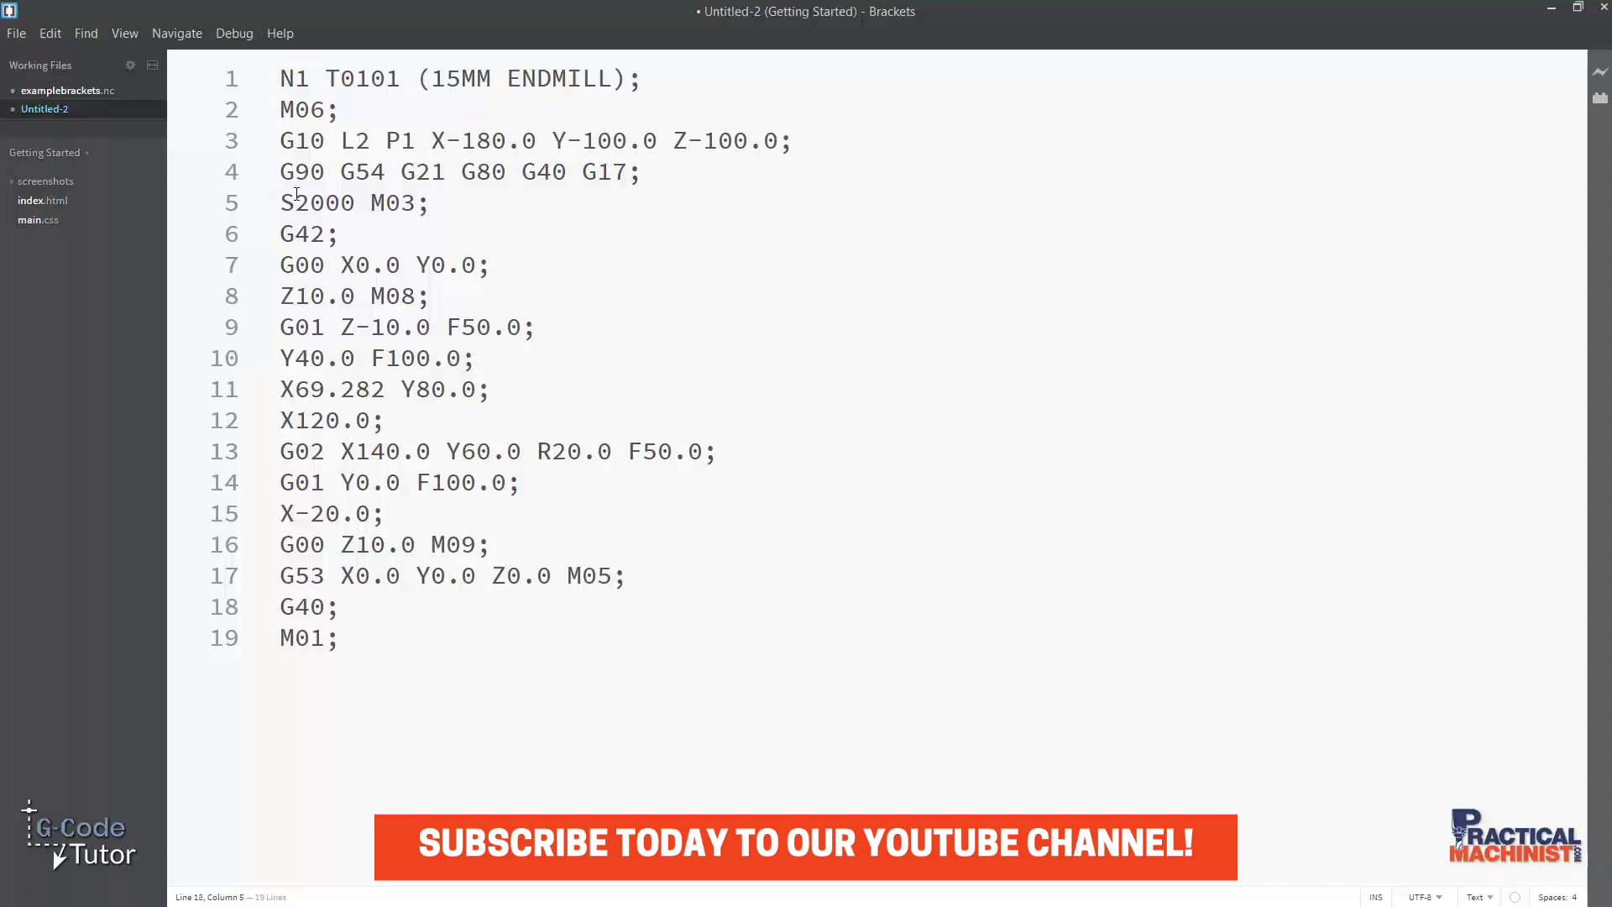
- Search Brackets' Extension Manager for gcode, listing two G-code syntax highlighters
{"action": "left_click", "coordinate": [15, 32]}
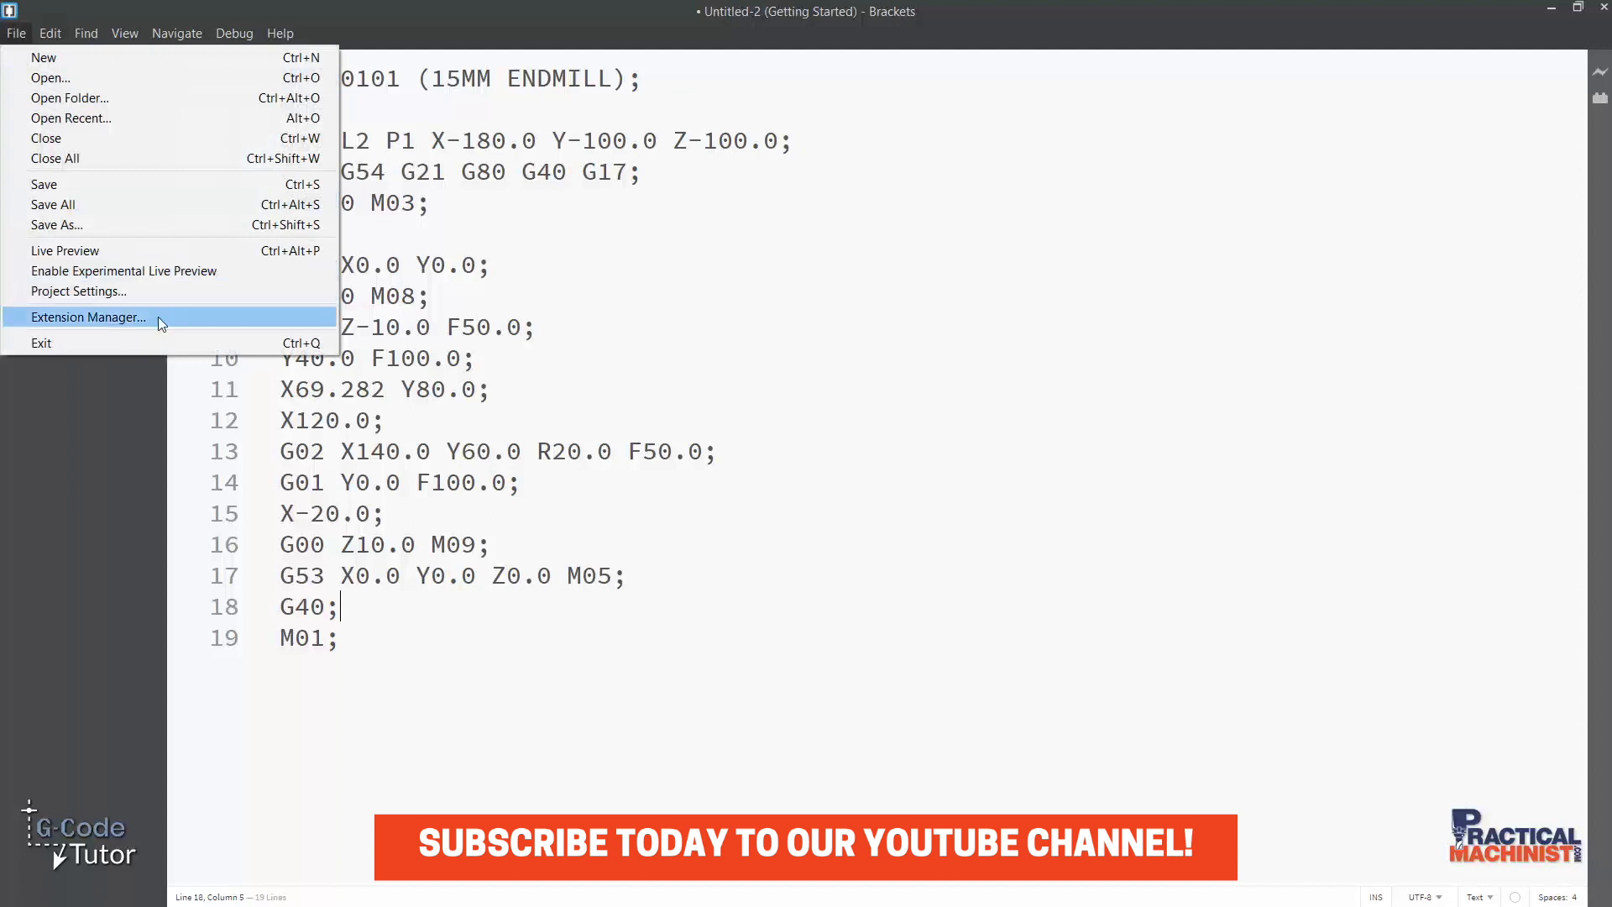
{"action": "left_click", "coordinate": [87, 317]}
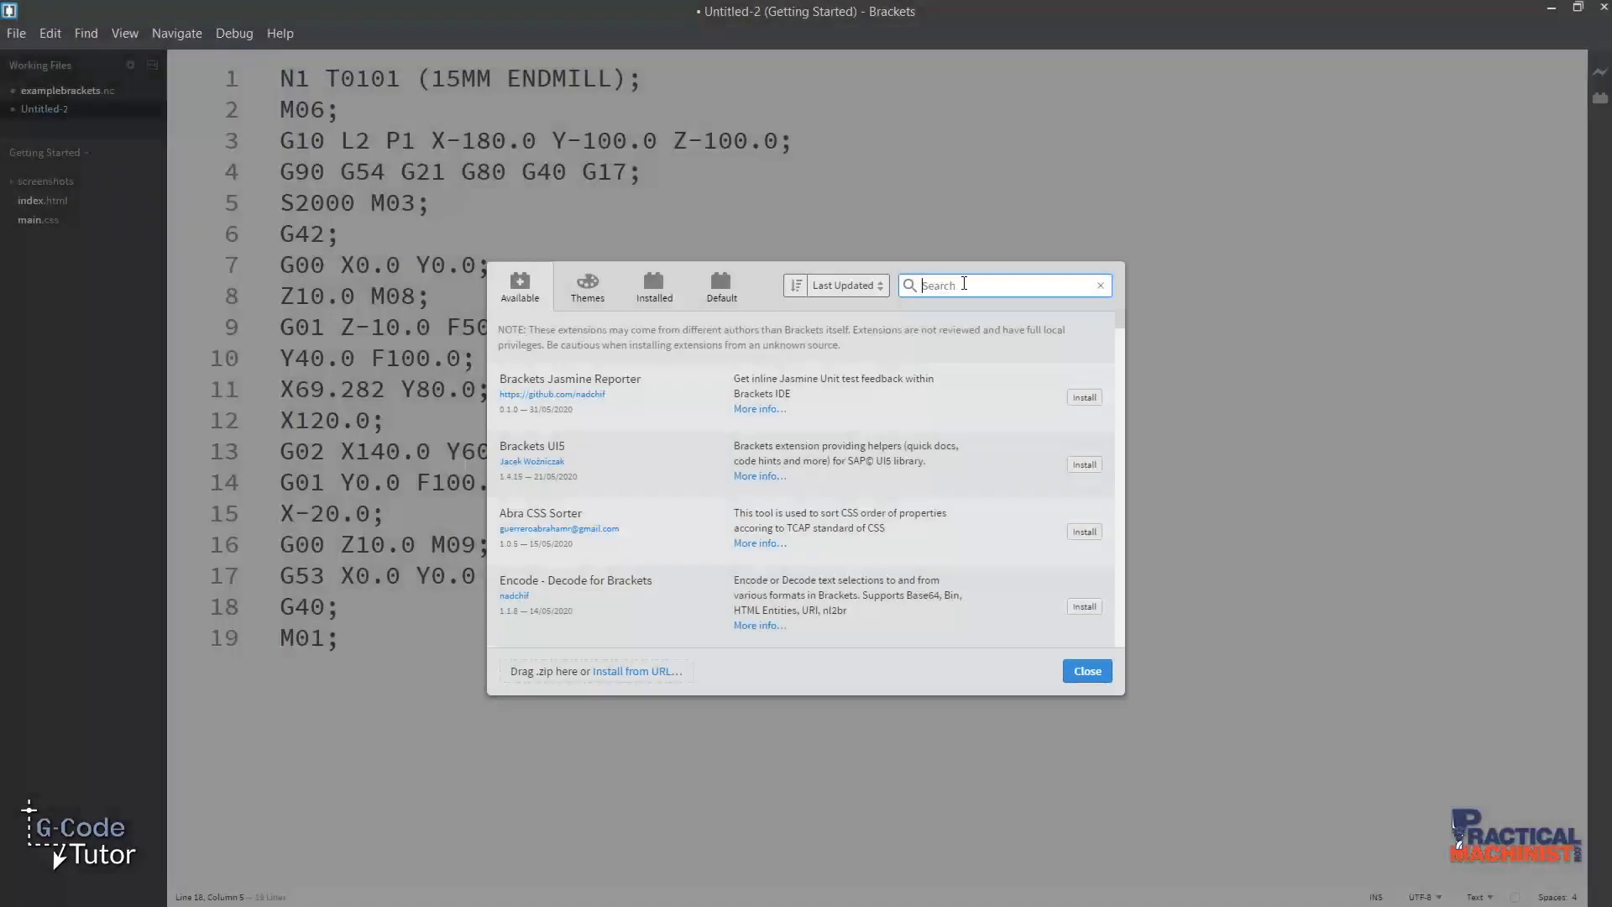
{"action": "type", "text": "gcoe"}
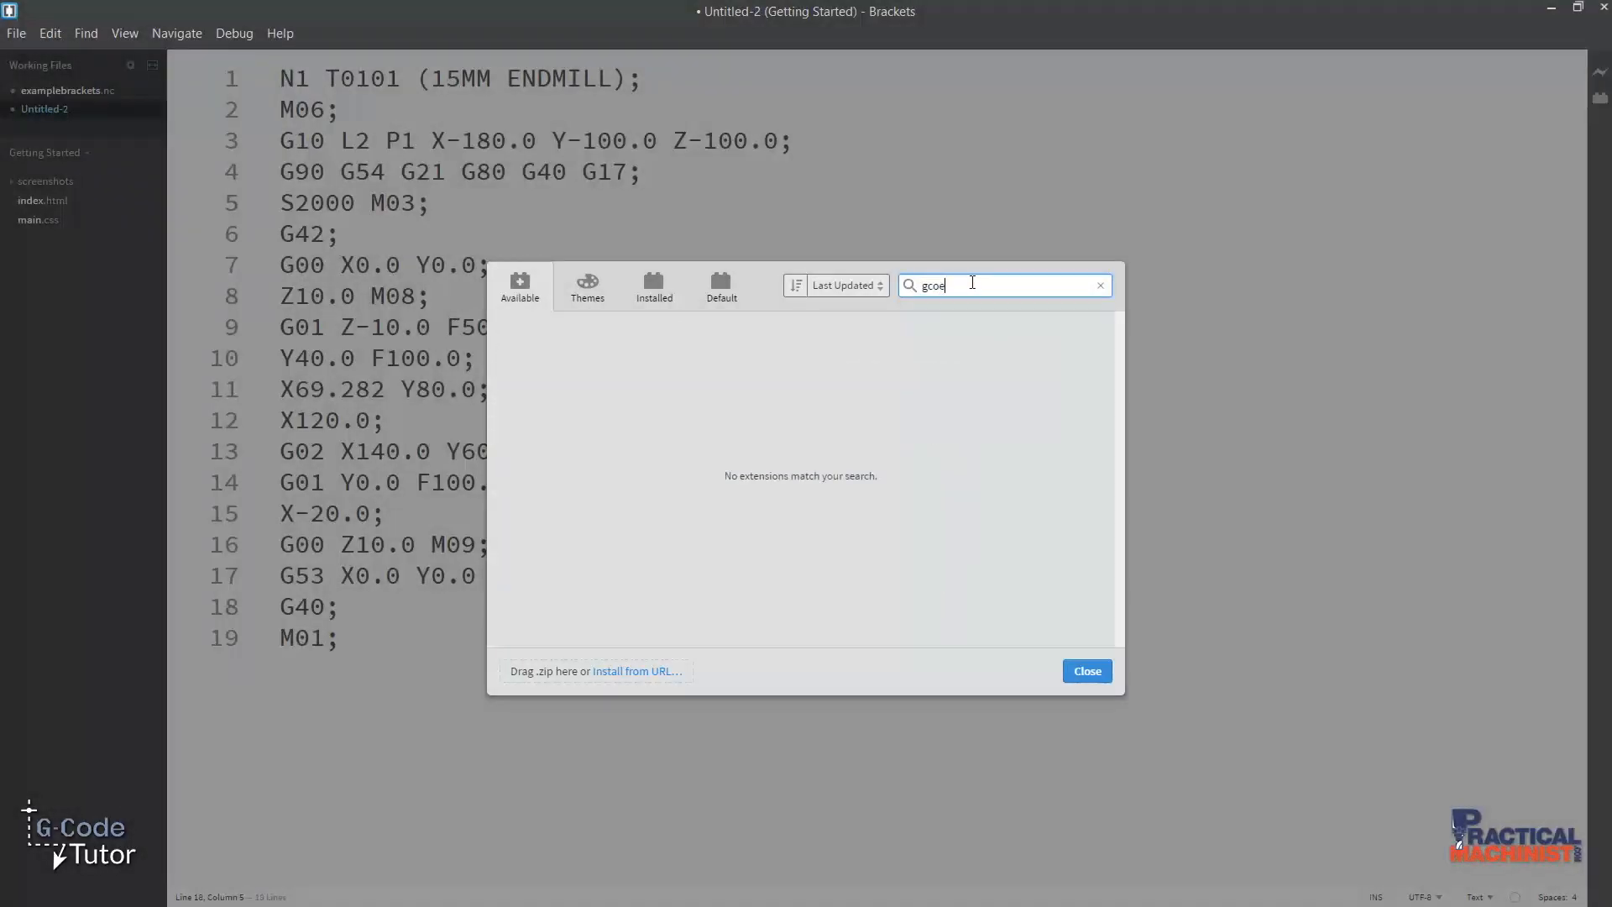
{"action": "type", "text": "code"}
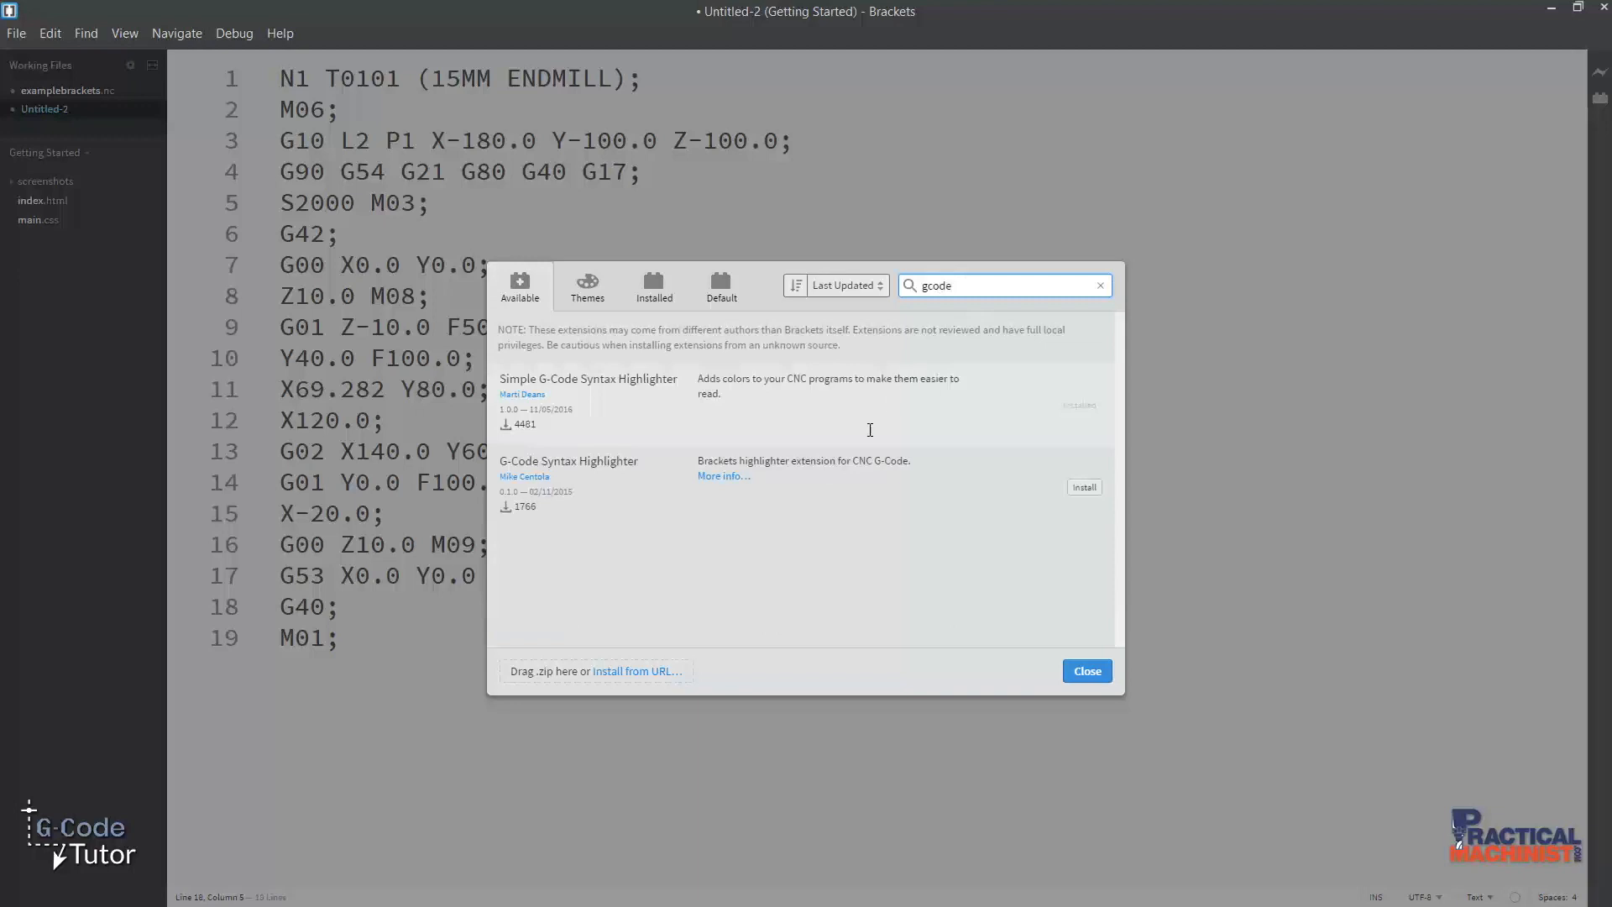
{"action": "mouse_move", "coordinate": [699, 494]}
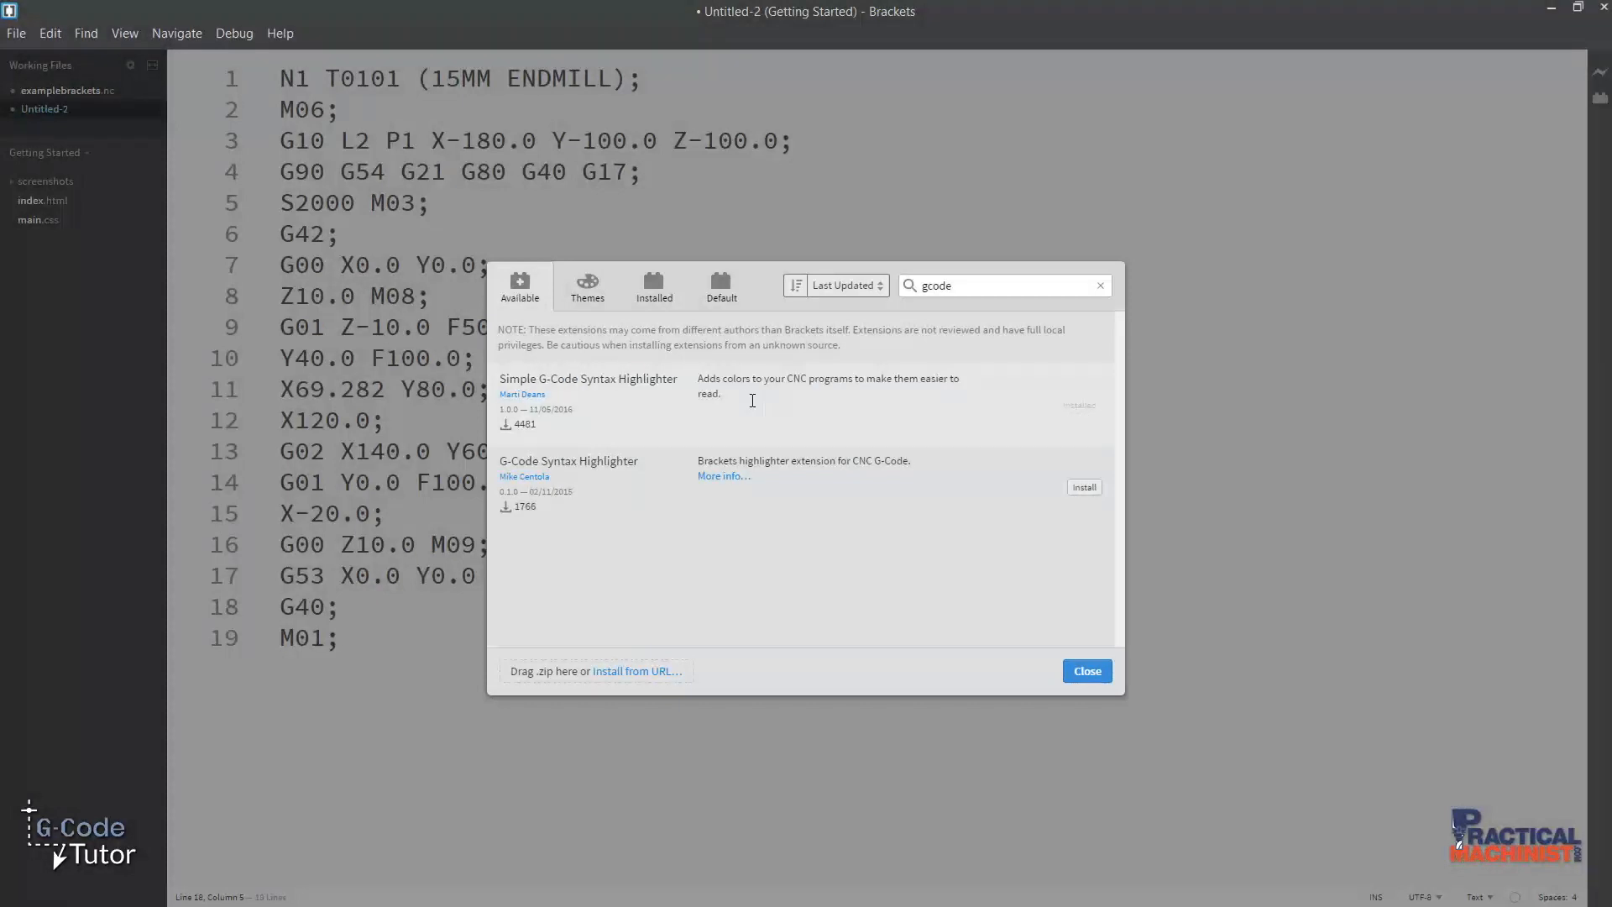
{"action": "mouse_move", "coordinate": [806, 454]}
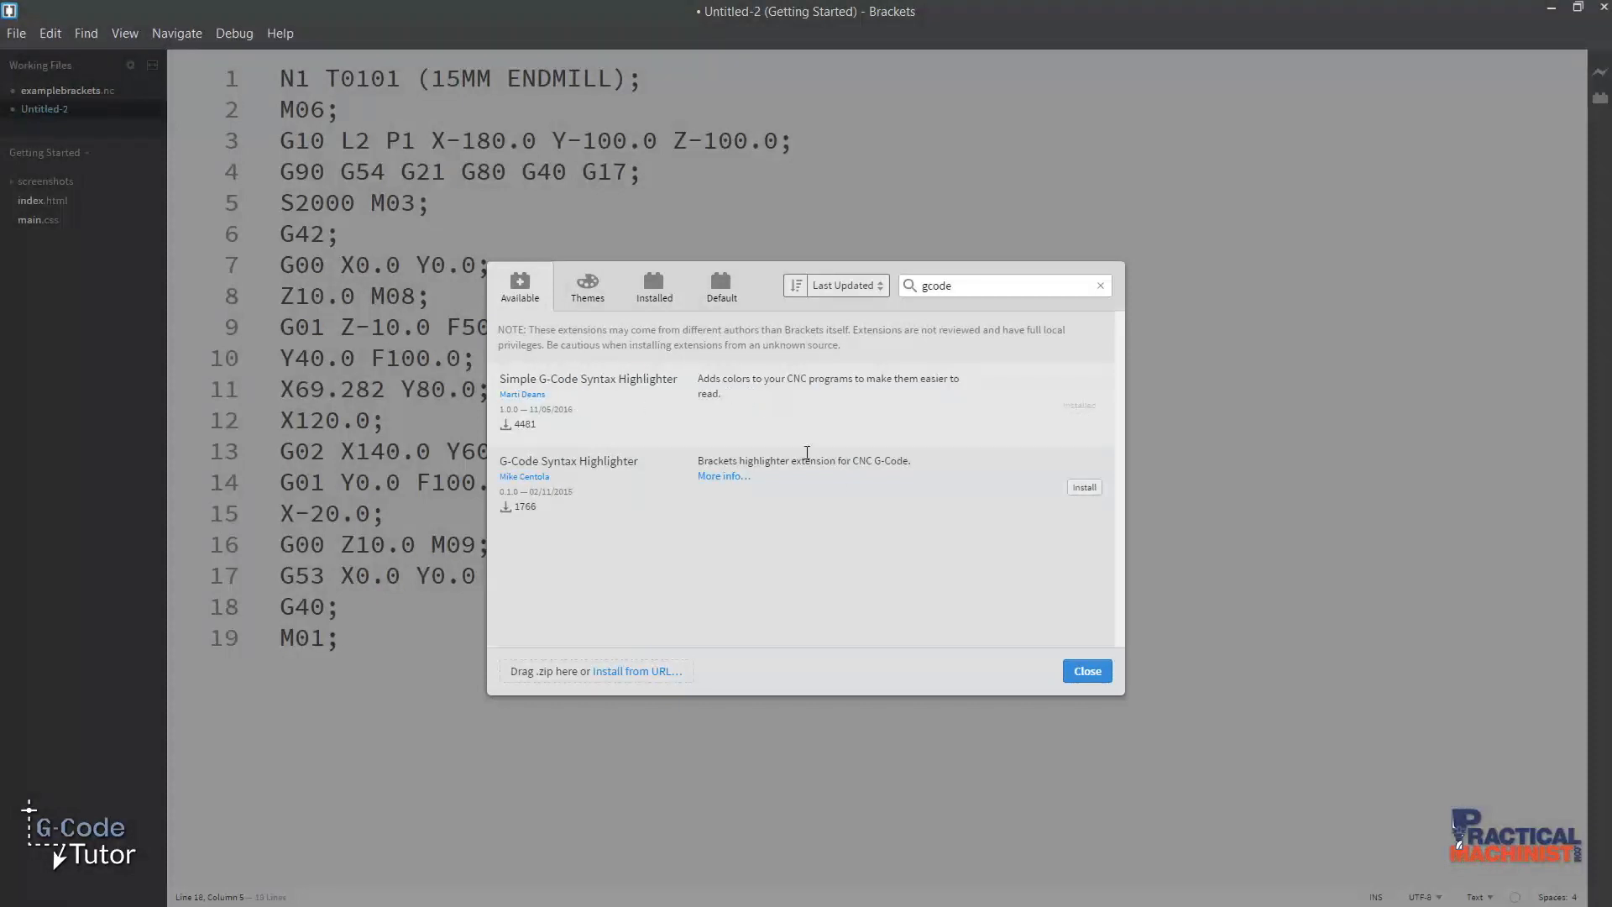
{"action": "left_click", "coordinate": [1088, 672]}
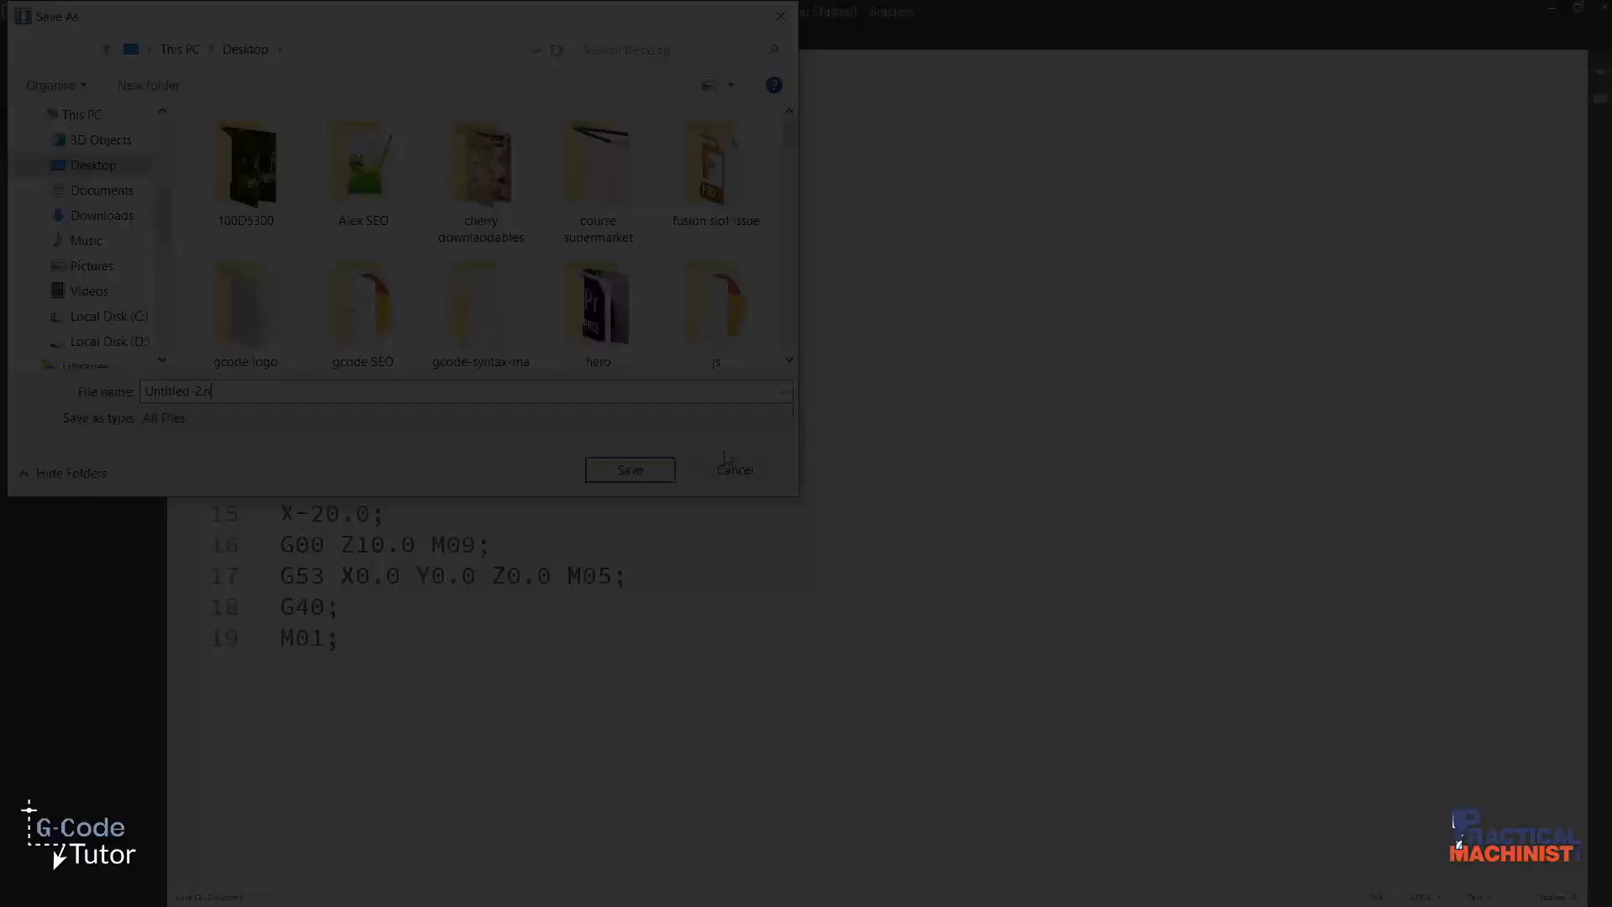
- Save the program as Untitled-2.nc so Brackets shows G-code colouring
{"action": "left_click", "coordinate": [629, 470]}
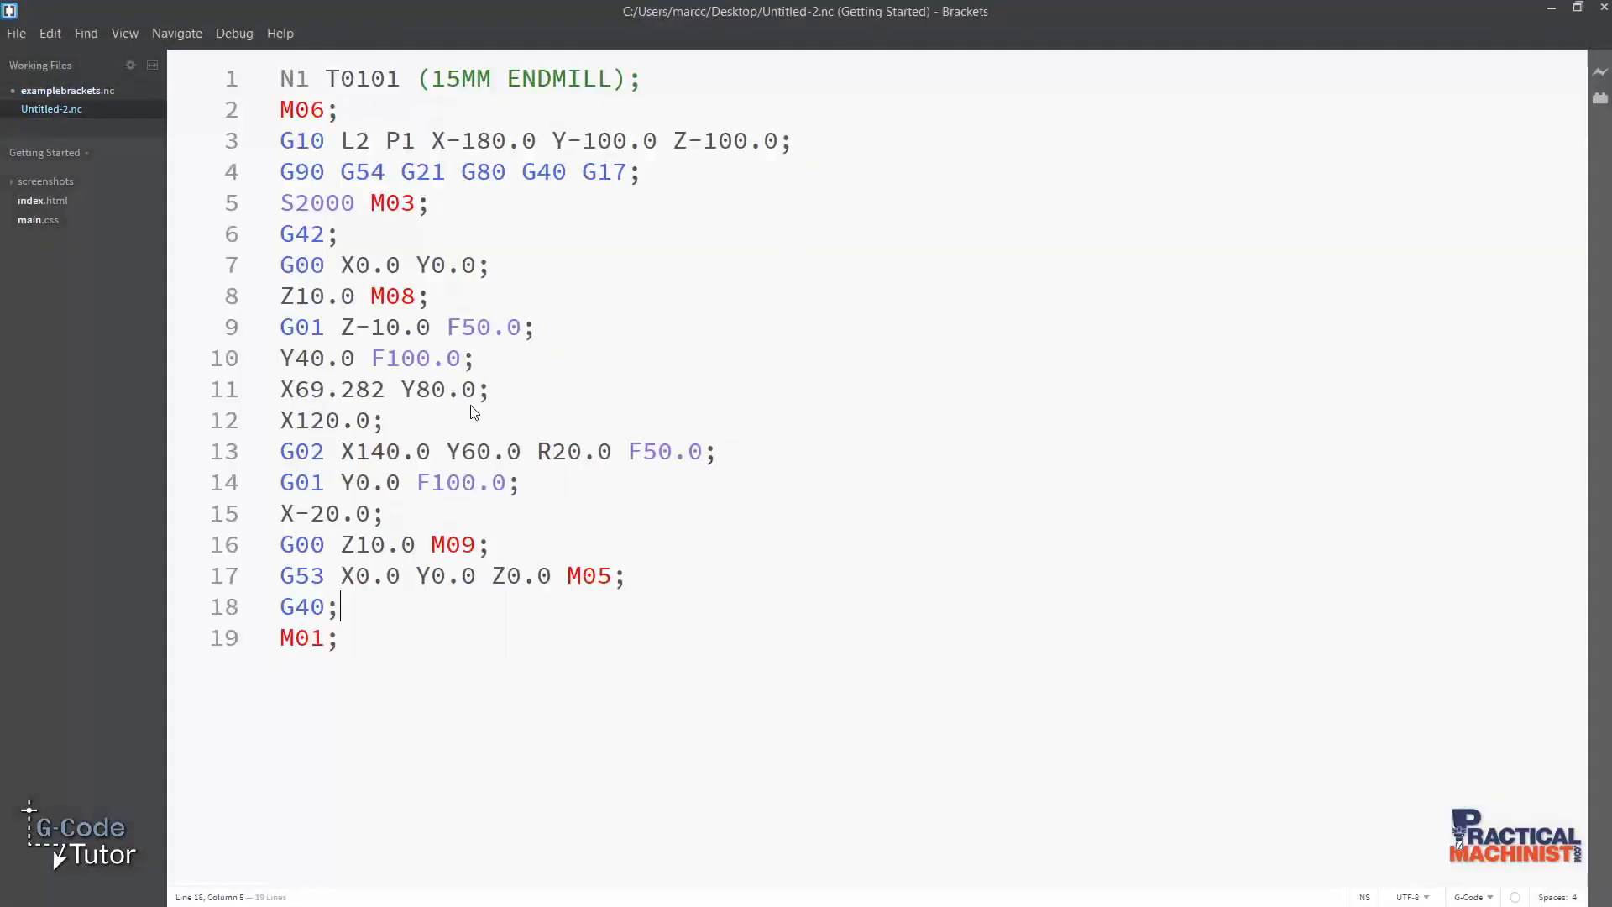
{"action": "mouse_move", "coordinate": [1262, 556]}
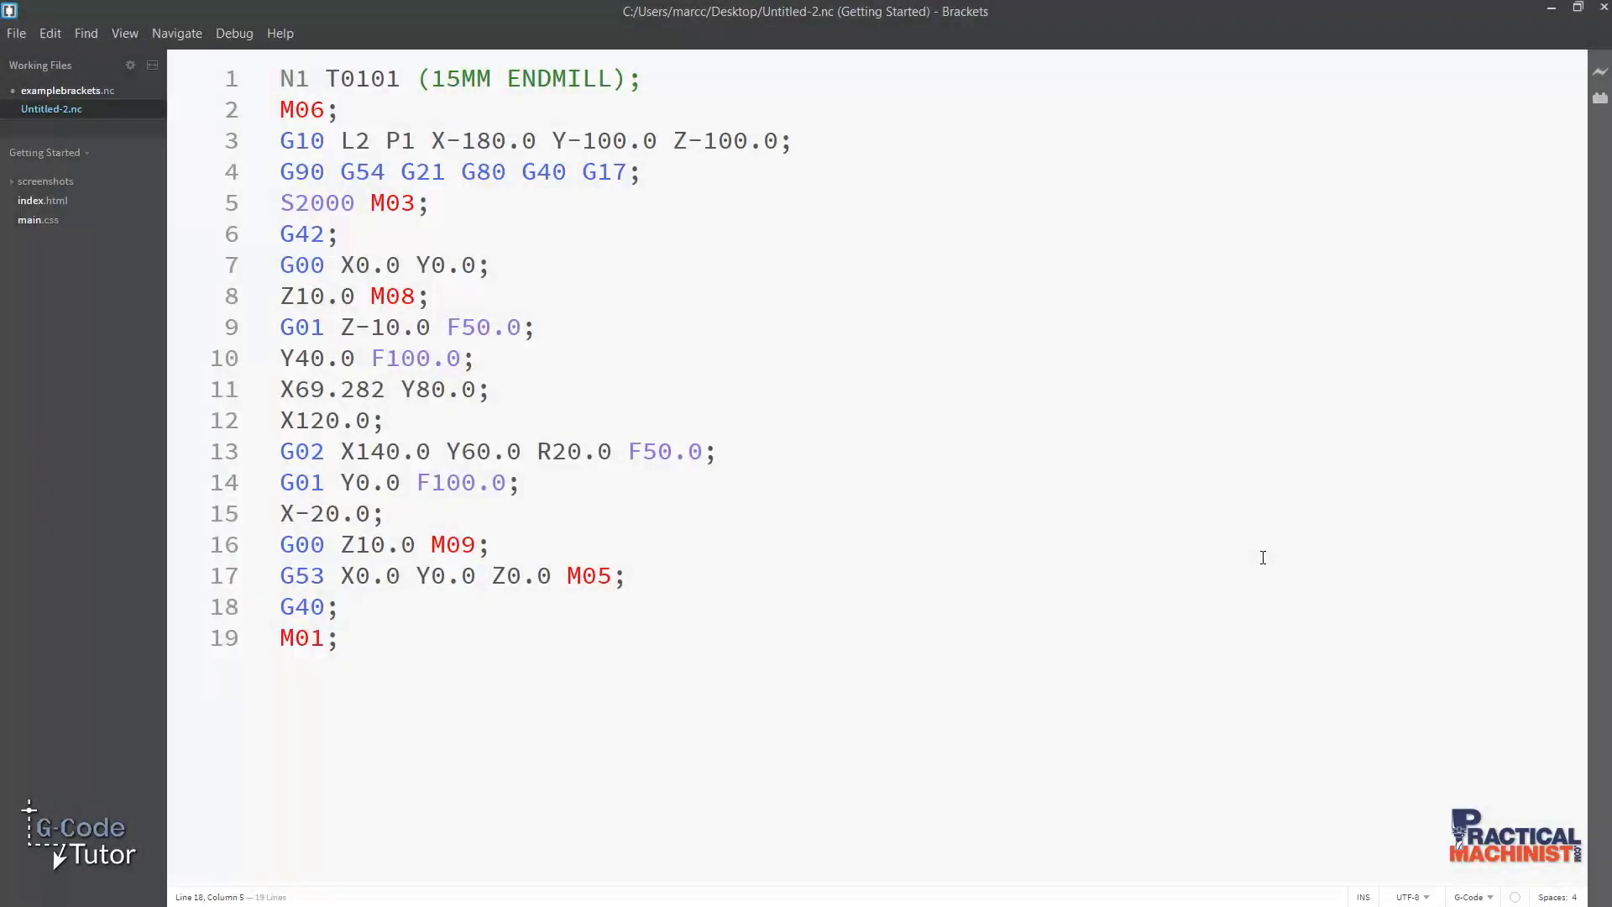
{"action": "mouse_move", "coordinate": [1264, 272]}
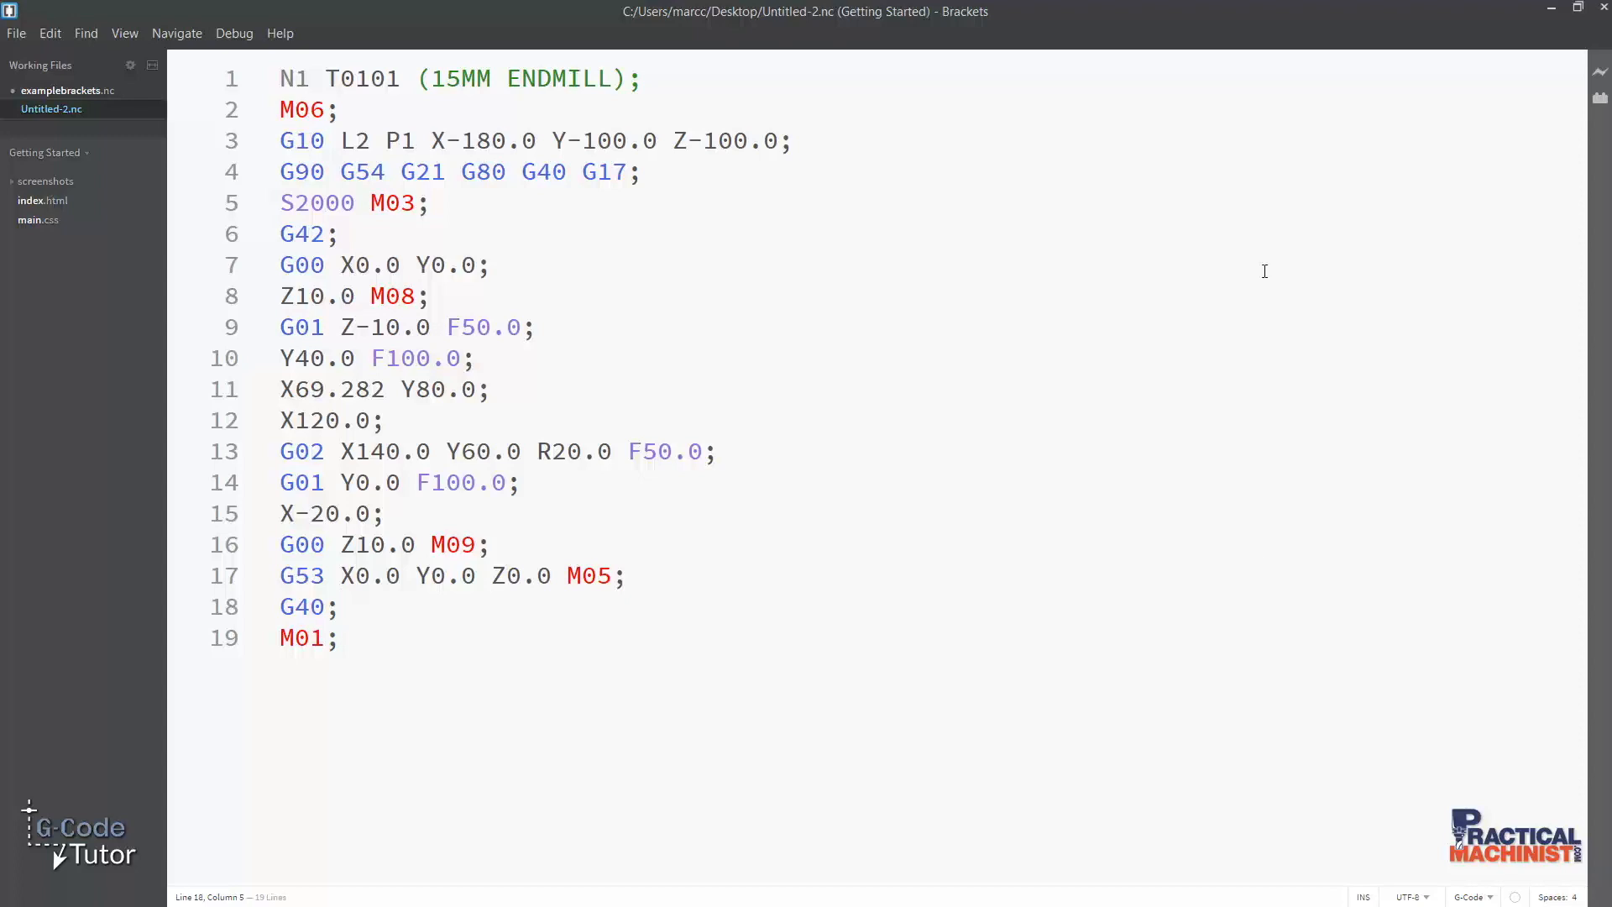